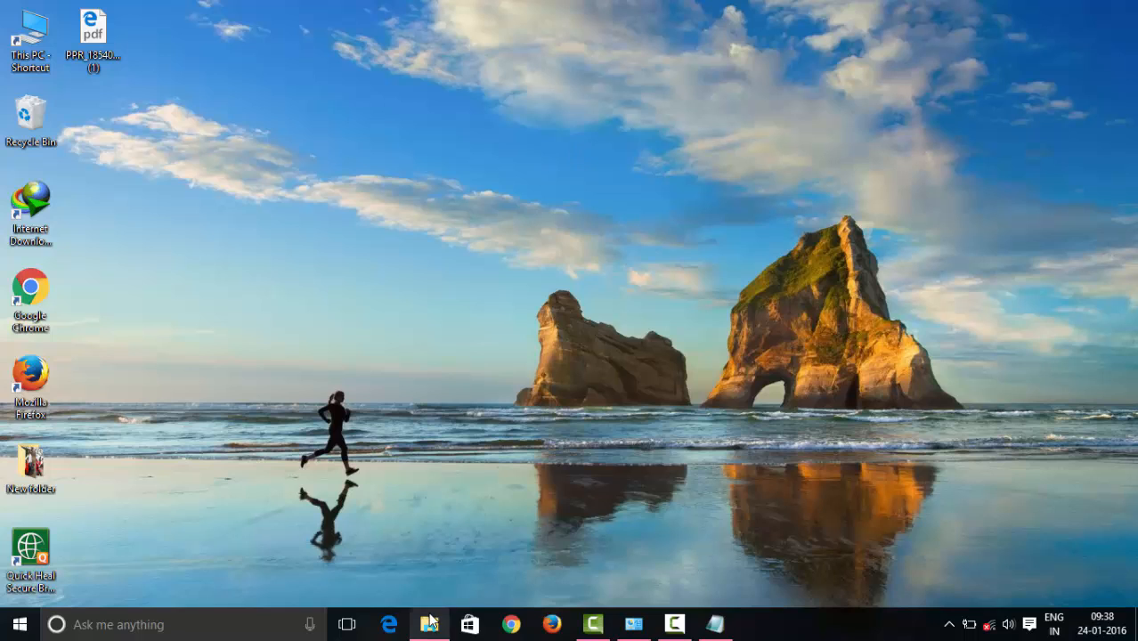
Launch DuOSInstaller from the duos-x64-2.0.5.7943 folder and finish the AMIDuOS installation with Done.
left_click(427, 623)
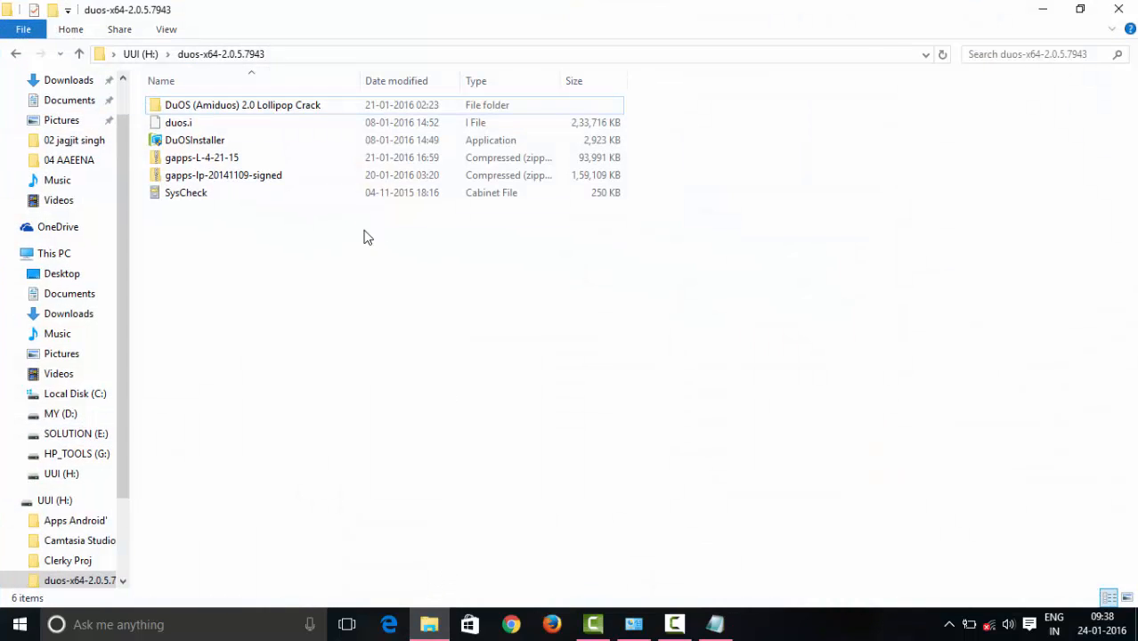
left_click(196, 139)
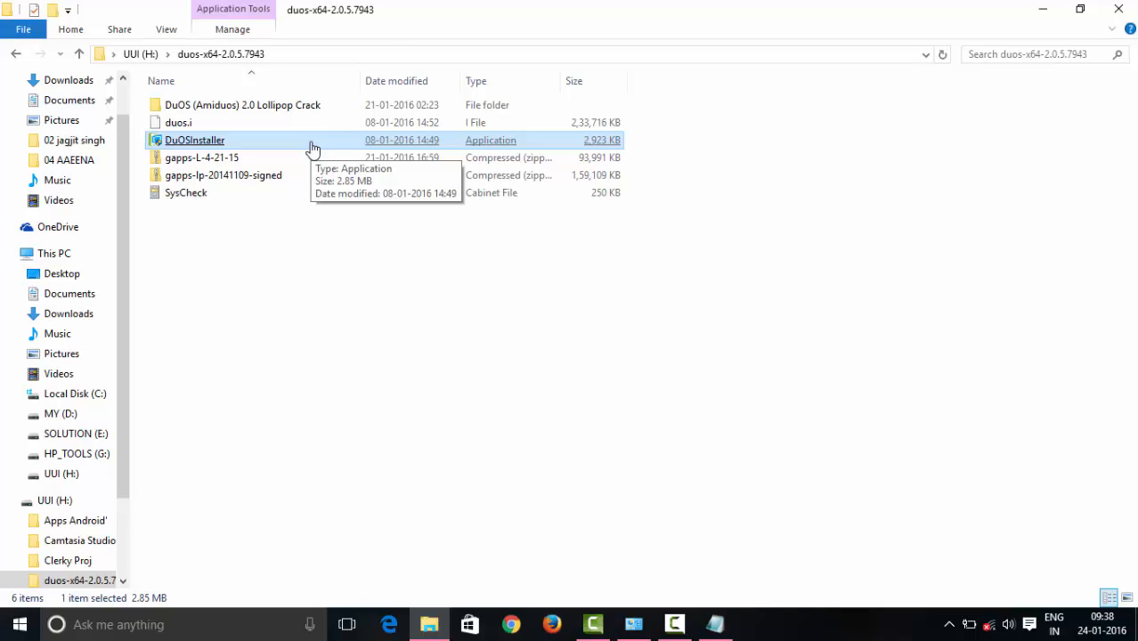
double_click(194, 139)
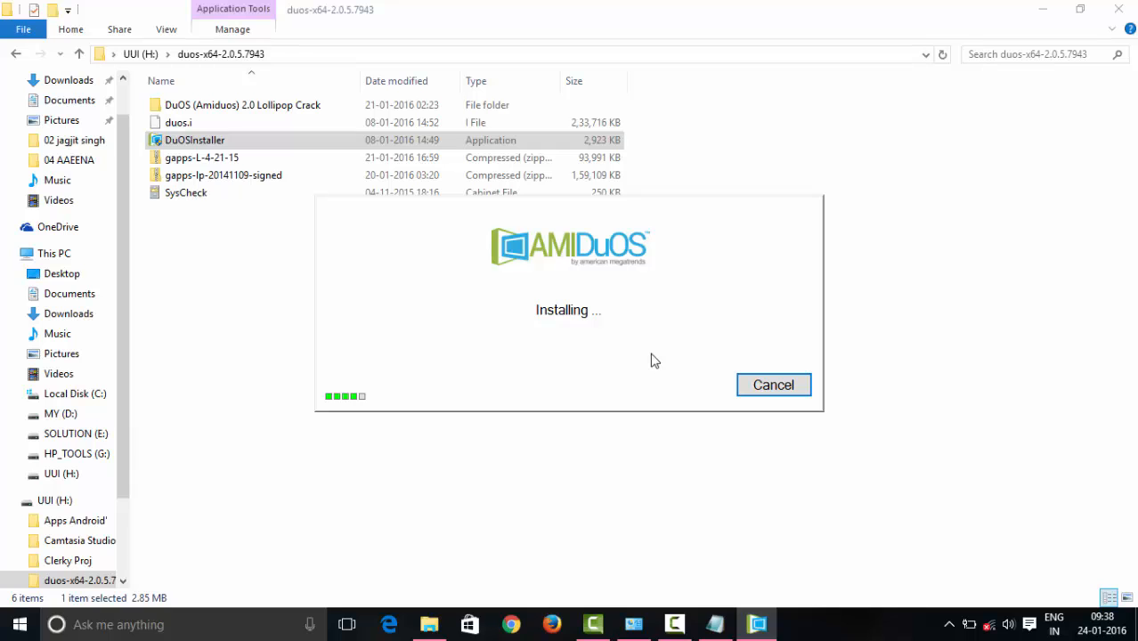
mouse_move(1020, 14)
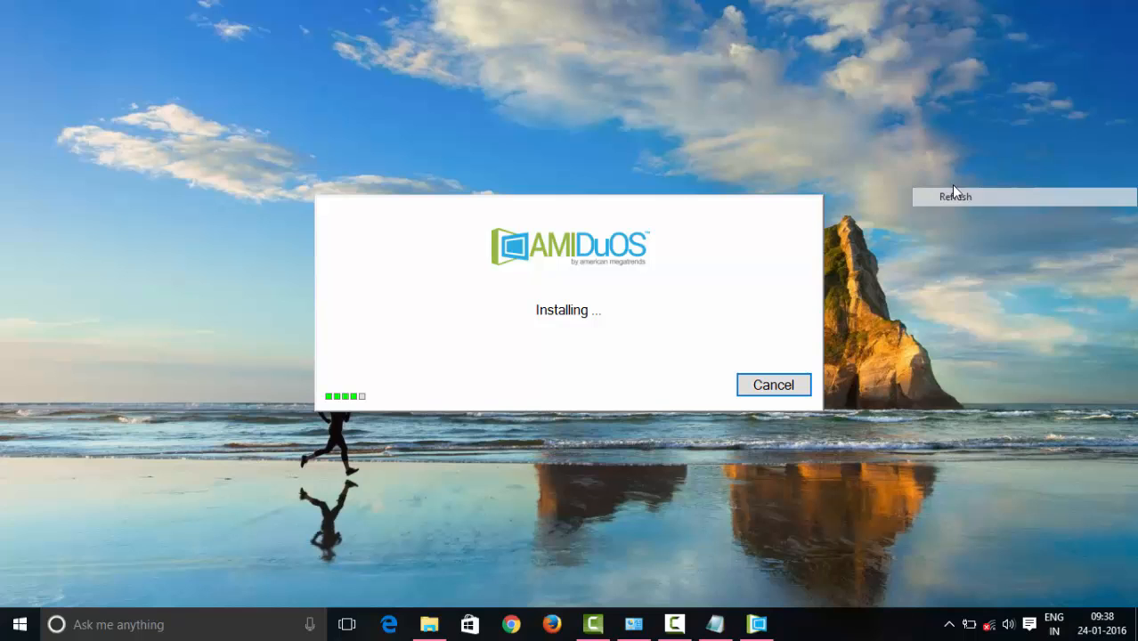
left_click(955, 196)
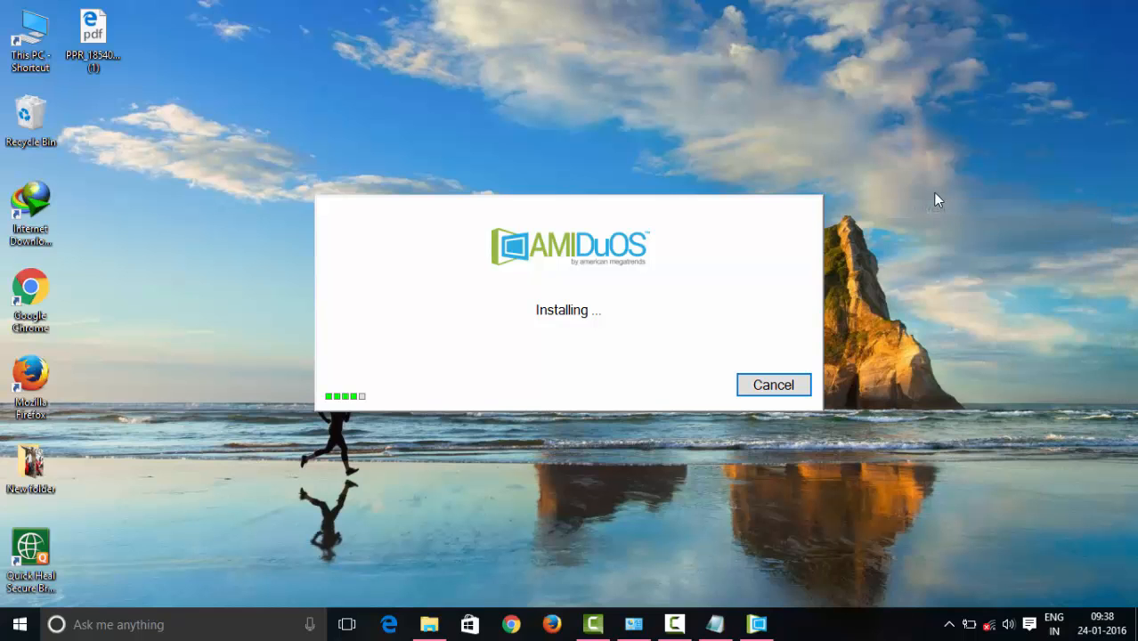
mouse_move(798, 609)
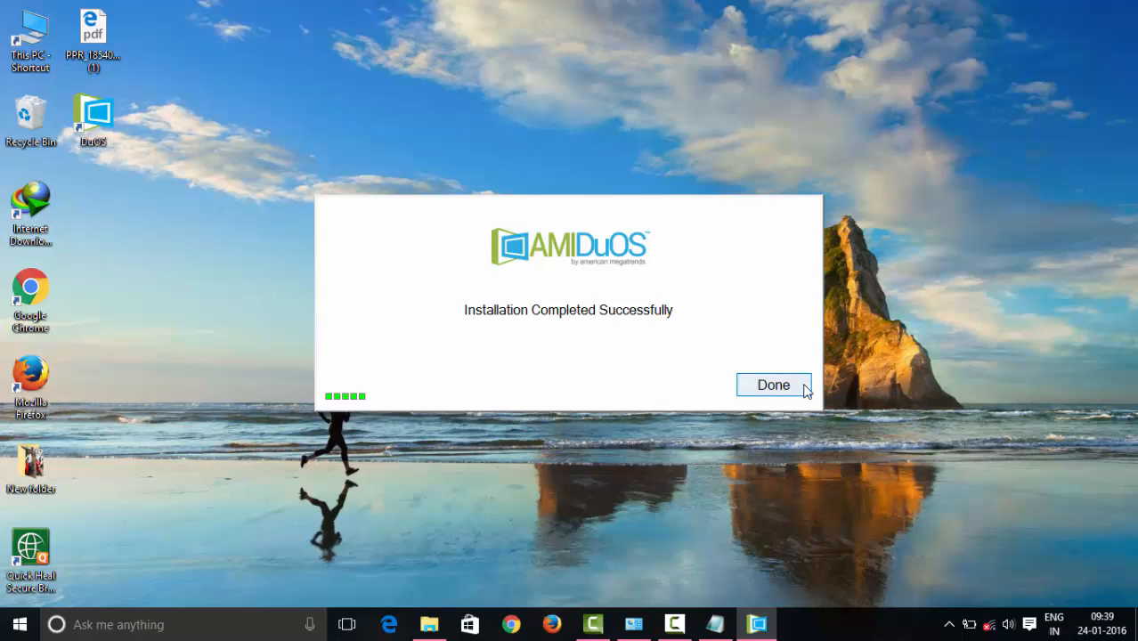
left_click(773, 385)
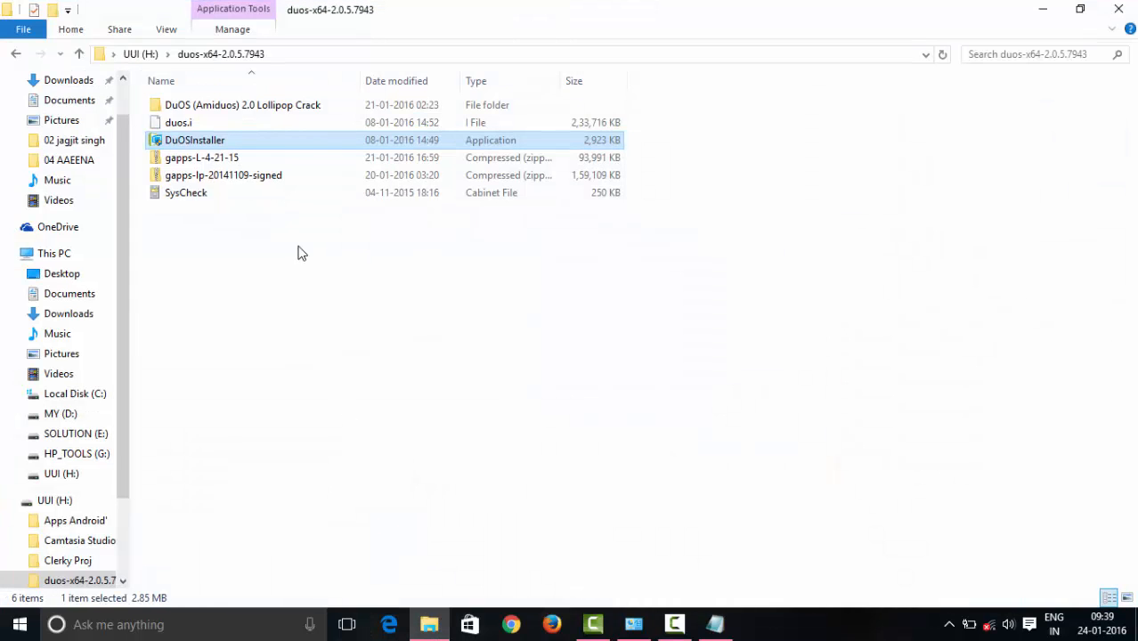
Copy the cracked DuOS application from the DuOS_x64_Crack_bhumik147 folder.
double_click(242, 103)
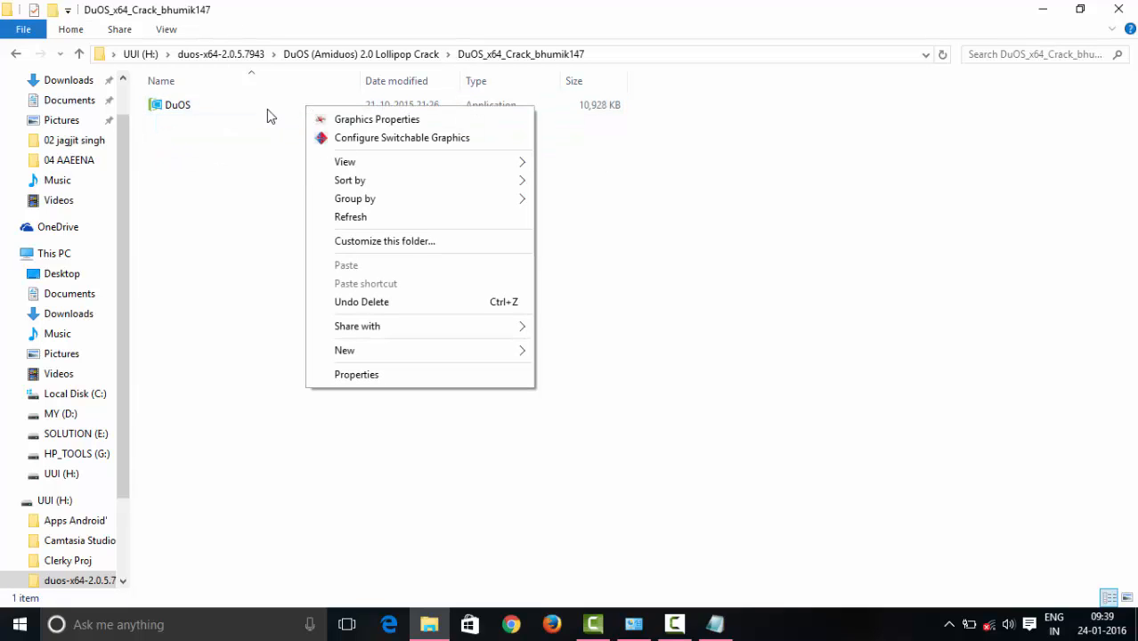
right_click(178, 103)
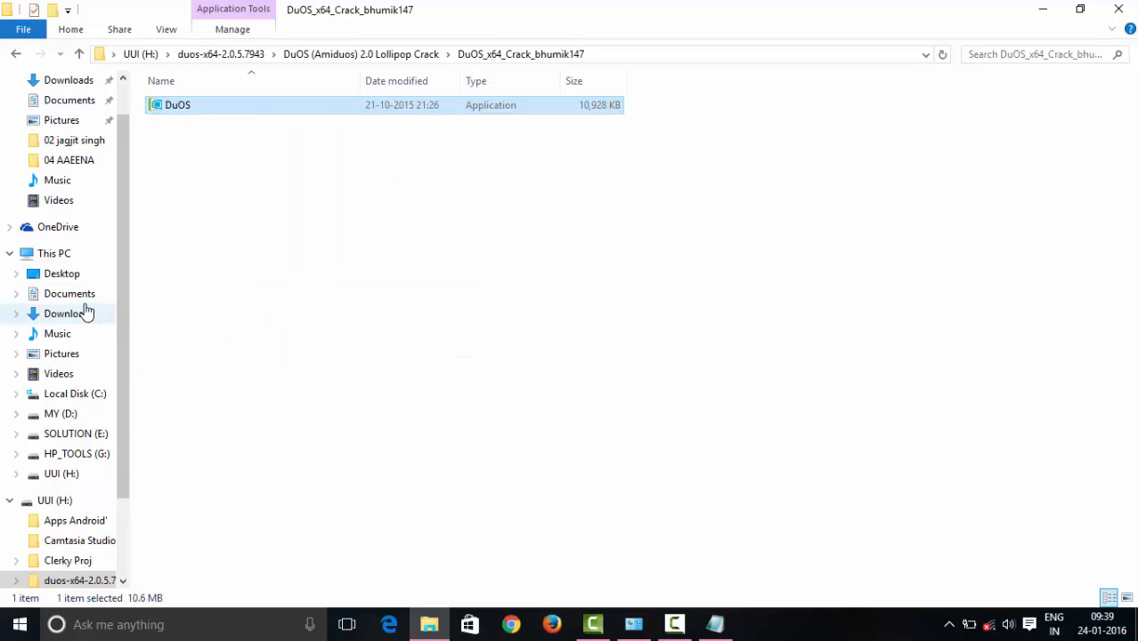
Paste the cracked DuOS into C:\Program Files\AMI\DuOS, replacing the original file.
left_click(75, 393)
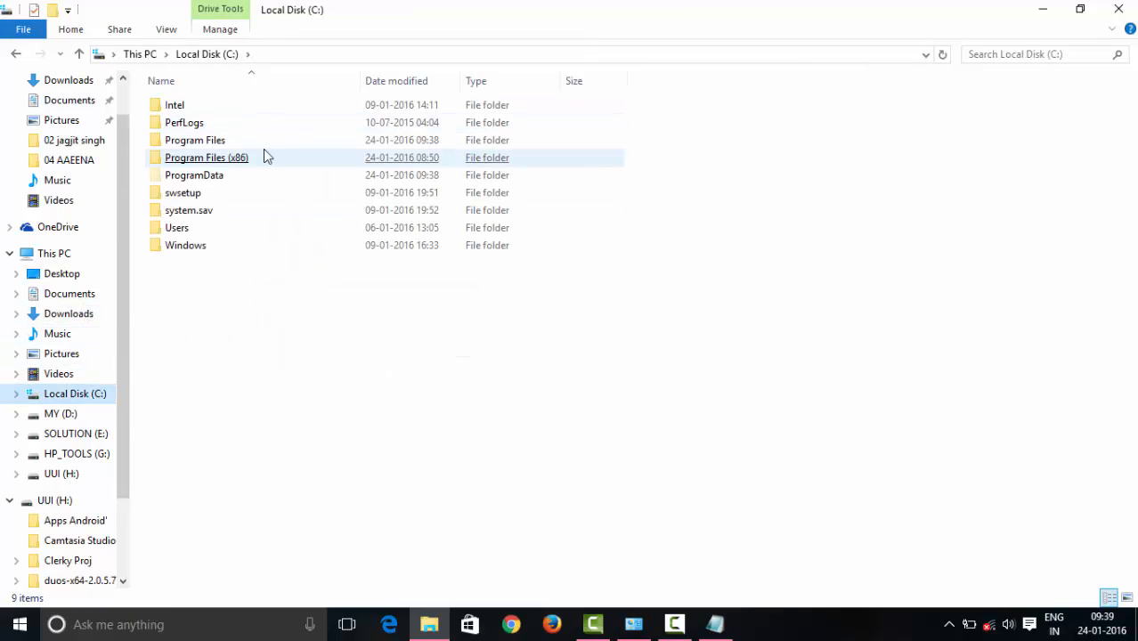
double_click(194, 139)
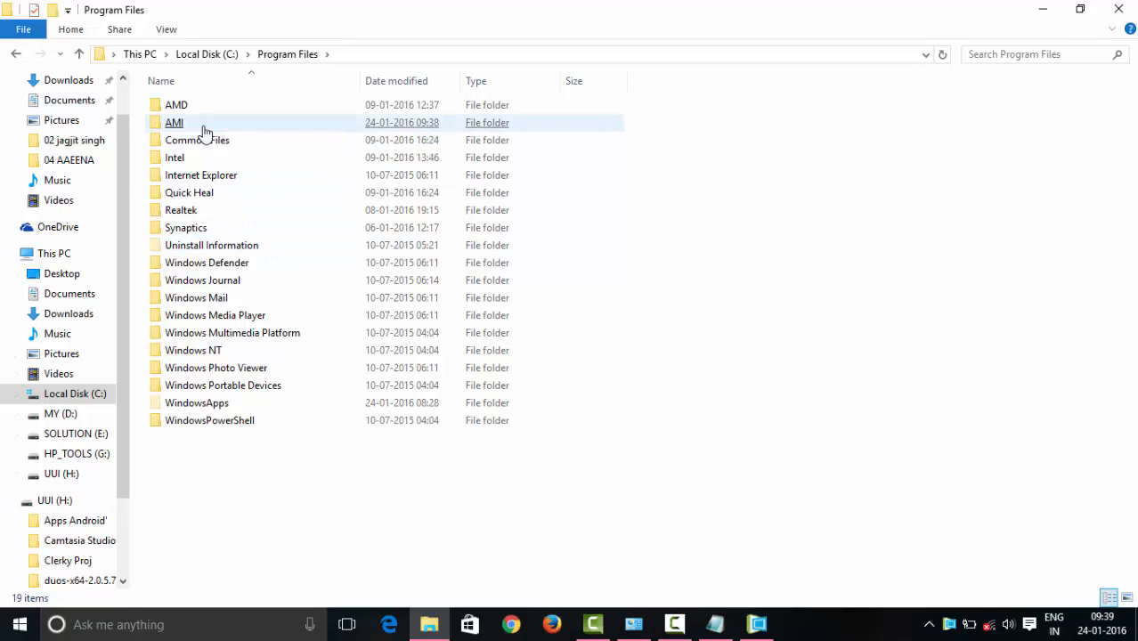
double_click(175, 121)
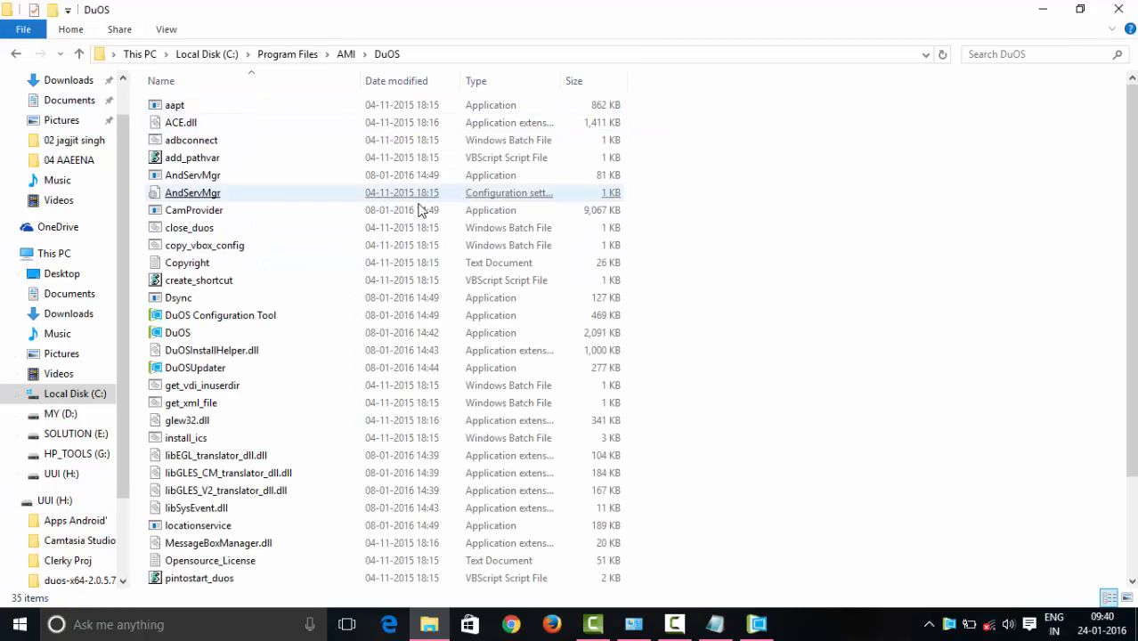
right_click(828, 356)
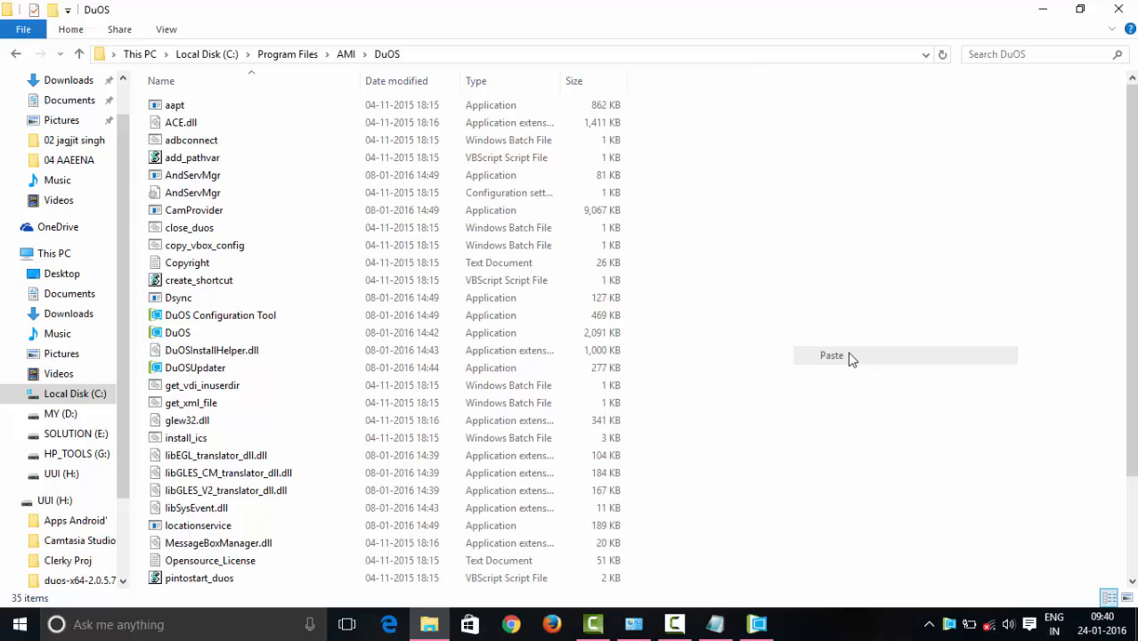
left_click(832, 357)
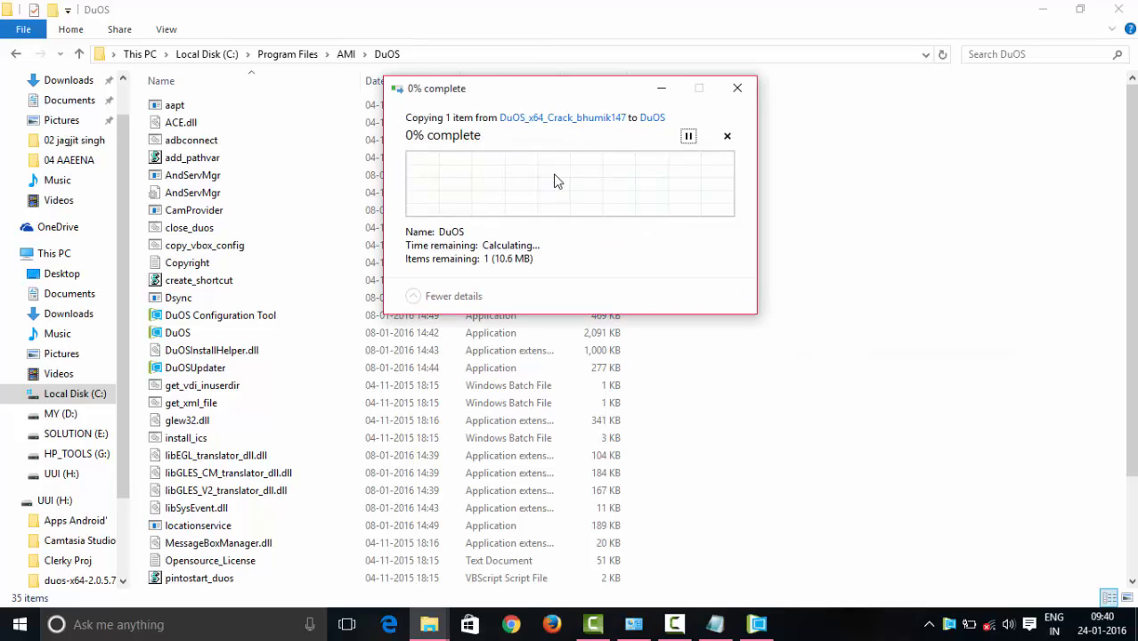
mouse_move(661, 237)
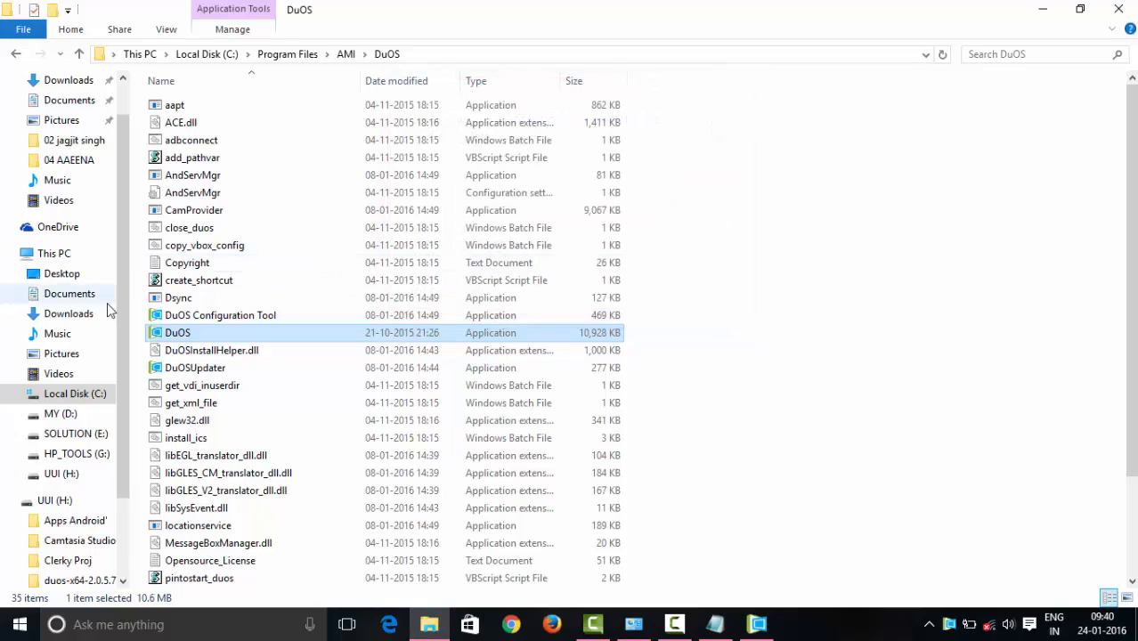
Paste the cracked DuOS into C:\ProgramData\AMI\DuOS\apps, replacing it, and launch DuOS.
left_click(206, 53)
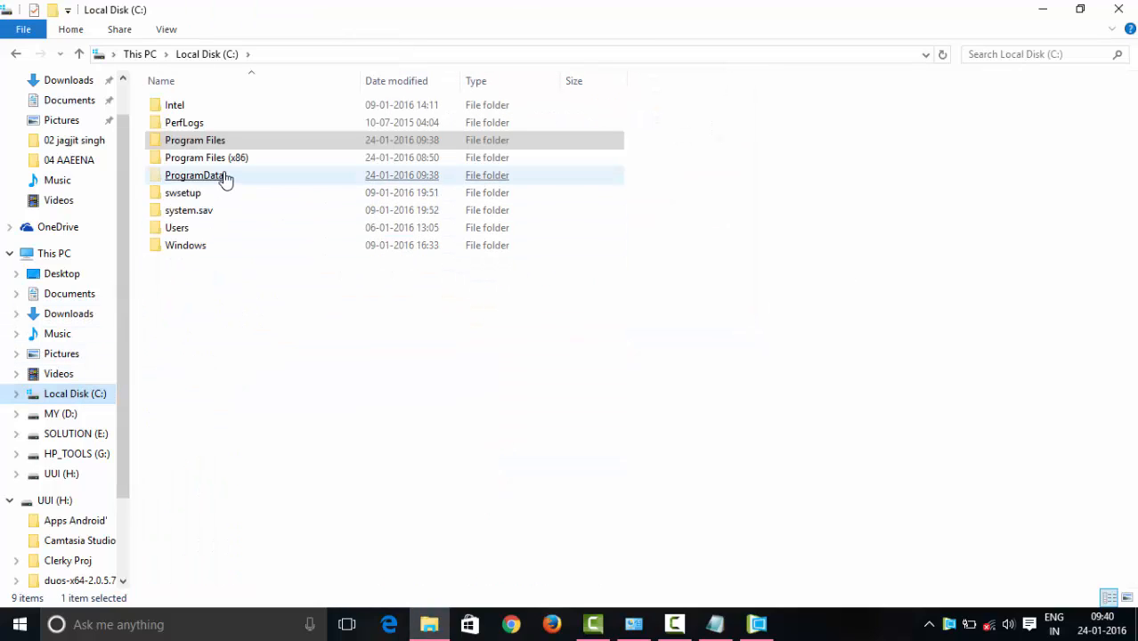
double_click(196, 175)
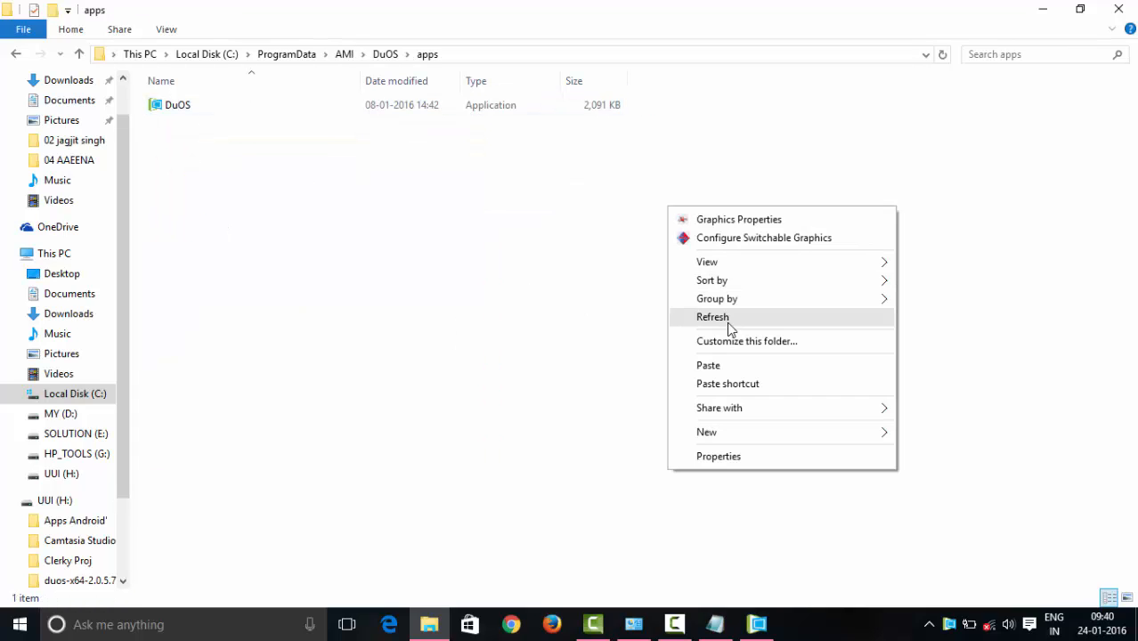
left_click(709, 365)
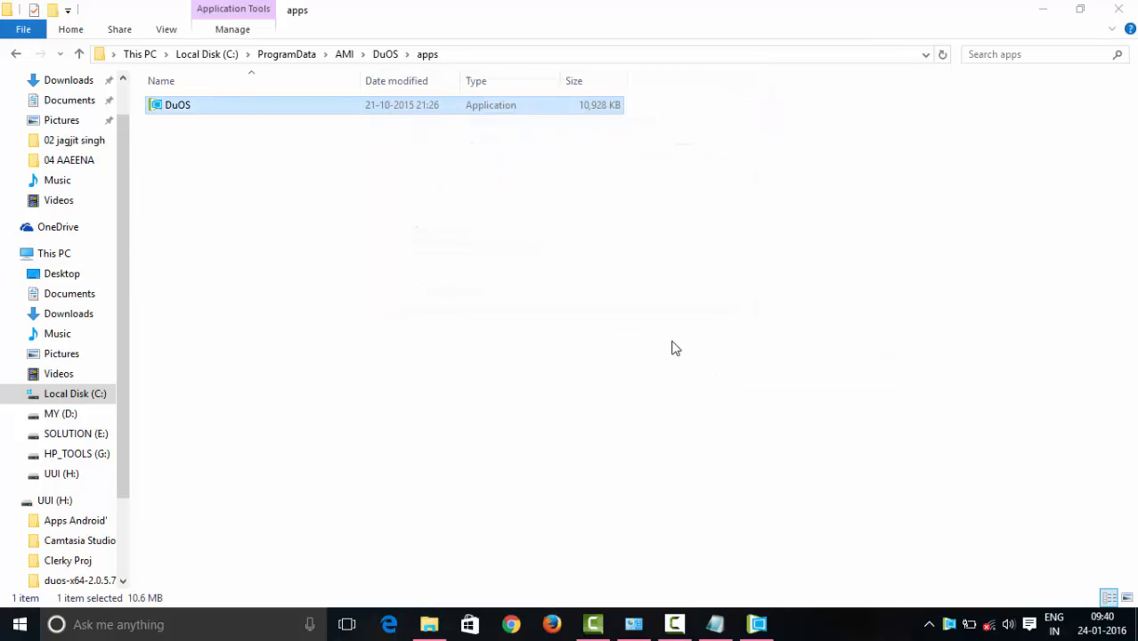
double_click(178, 104)
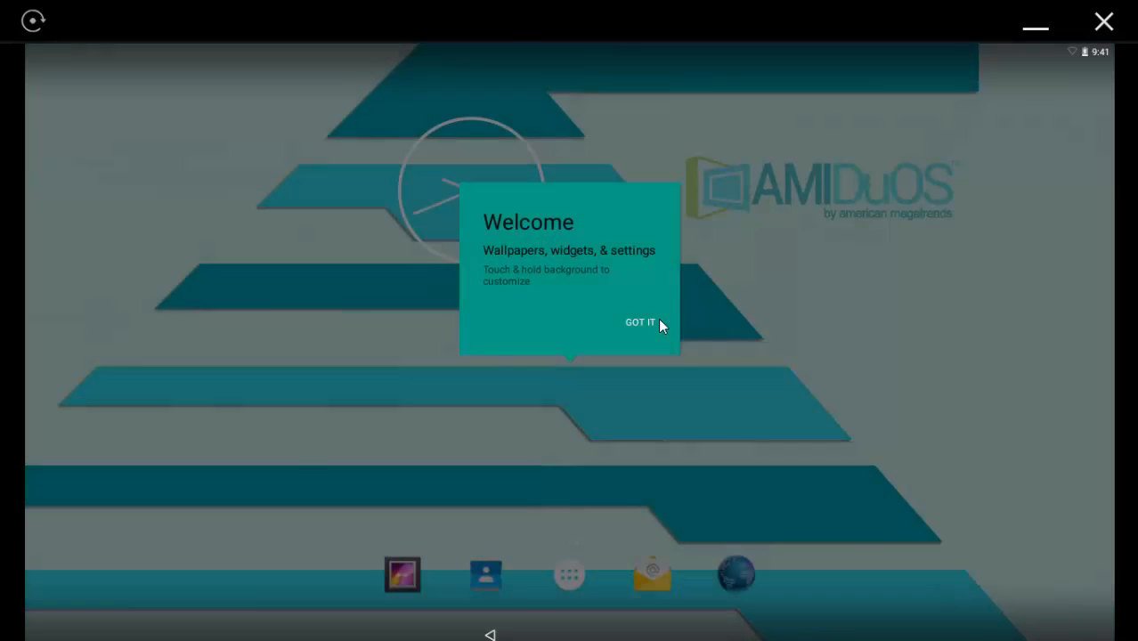
Dismiss the Android welcome tip with GOT IT, close AMIDuOS and refresh the desktop.
left_click(640, 322)
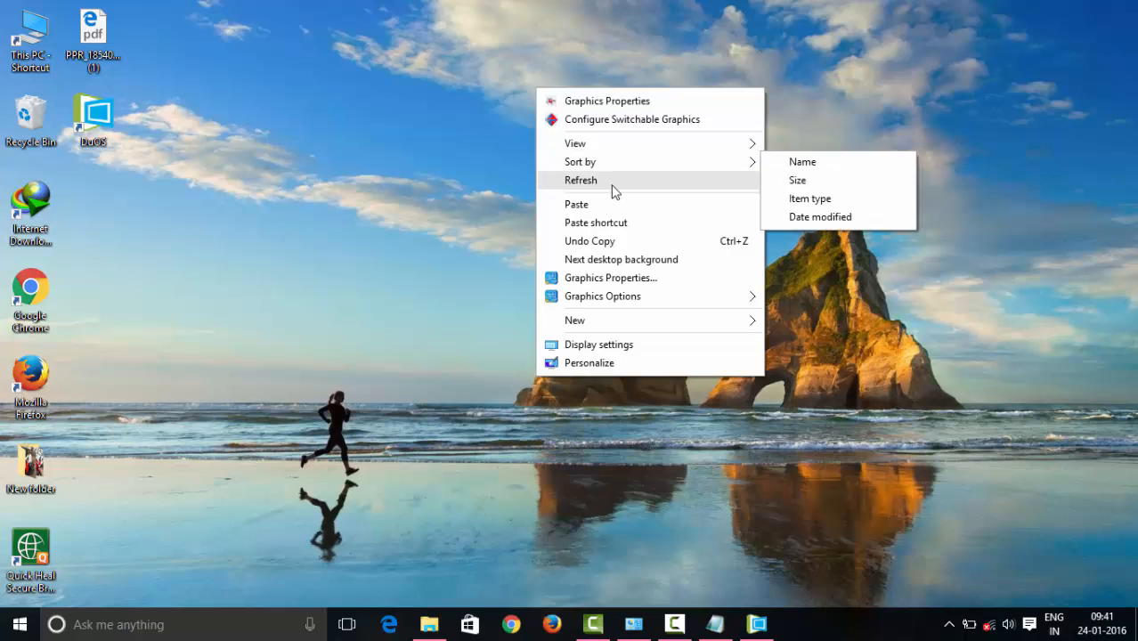
left_click(581, 180)
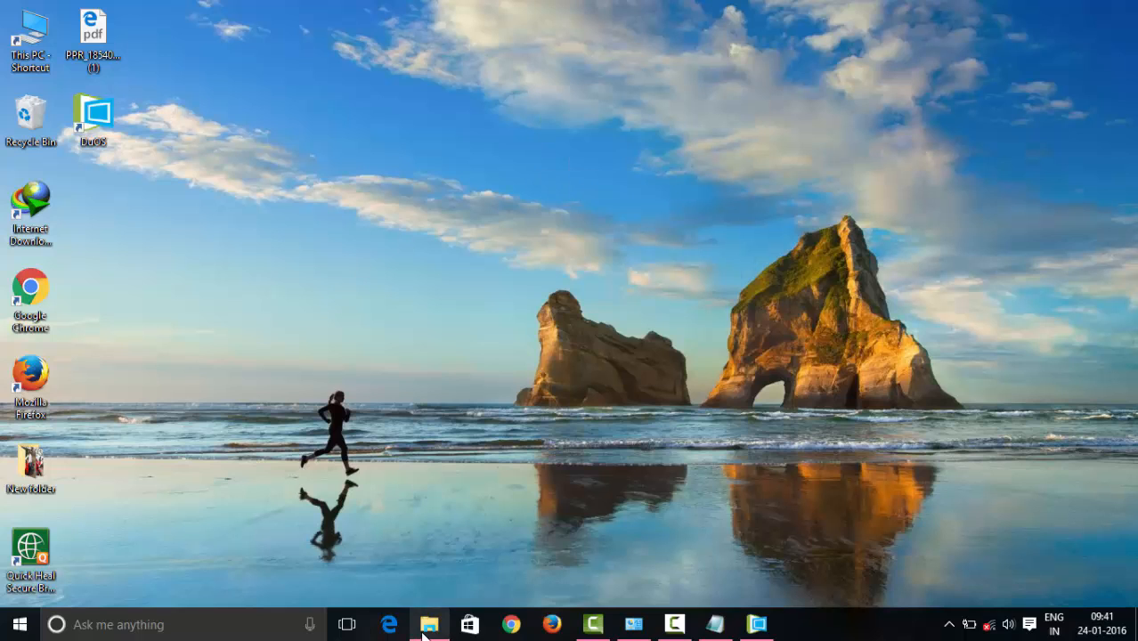
Browse to UUI (H:)\Apps Android and bring up actions for the Root Checker Basic APK.
left_click(430, 624)
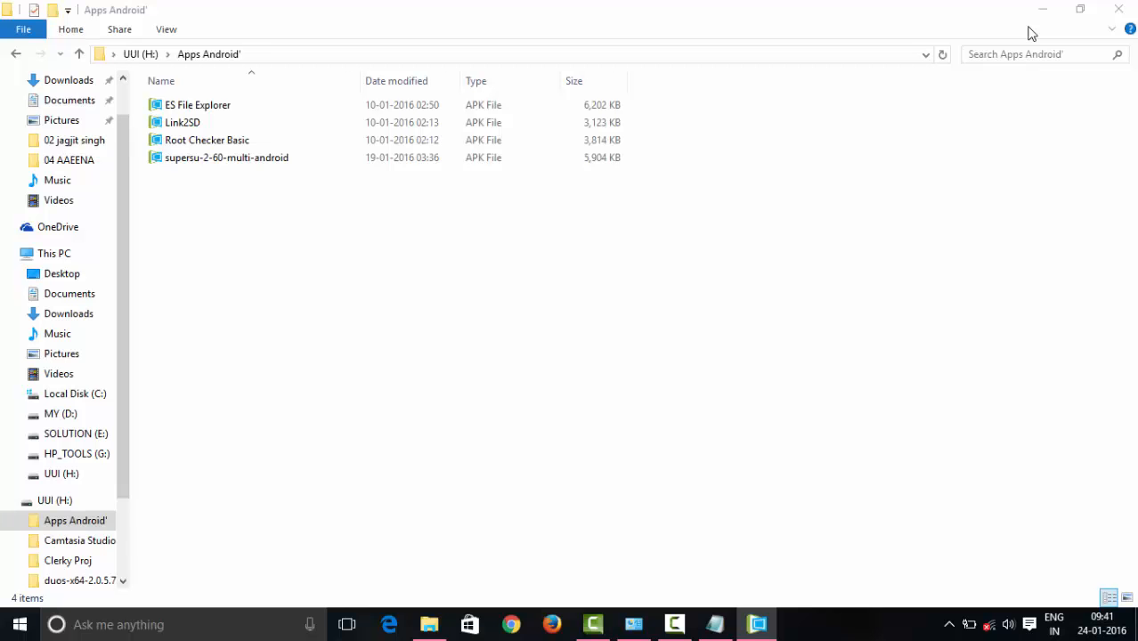
left_click(207, 139)
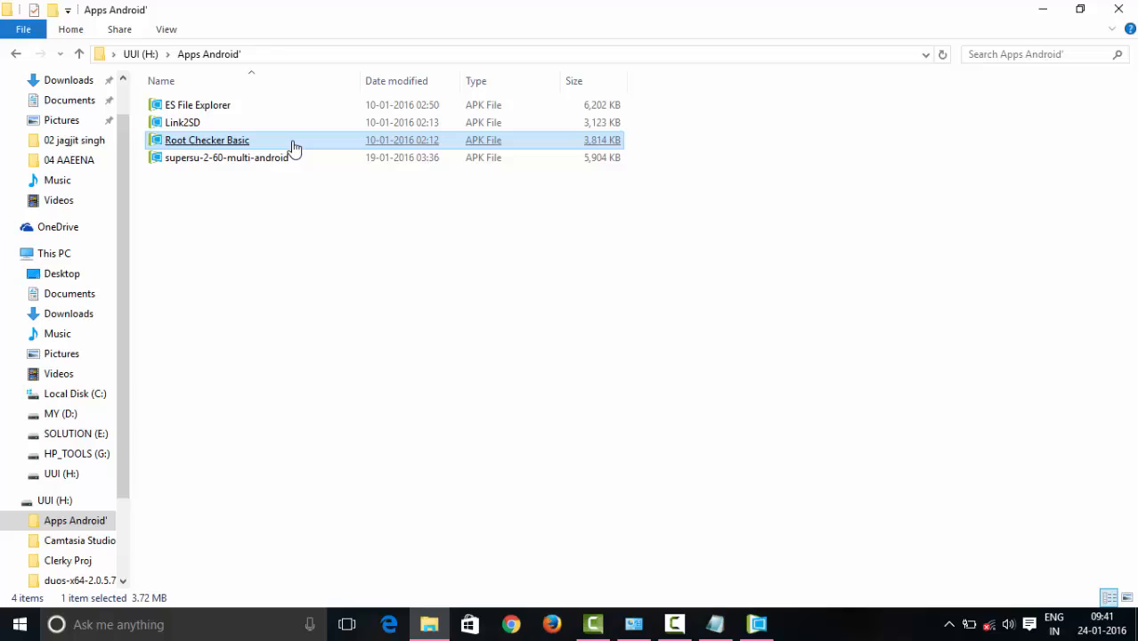
mouse_move(294, 146)
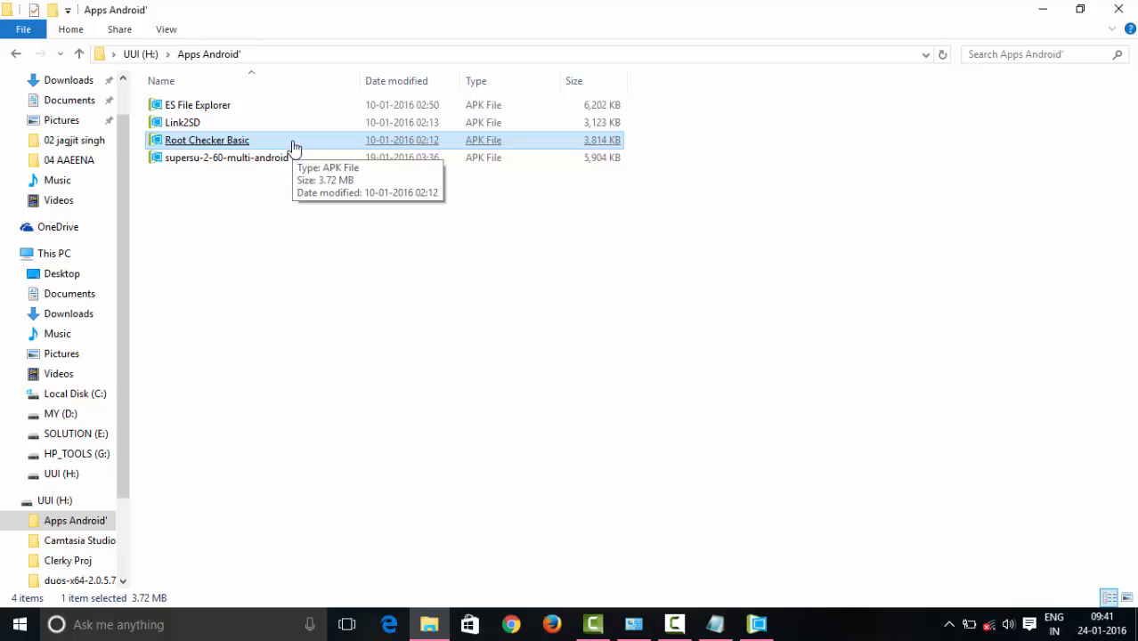
right_click(207, 139)
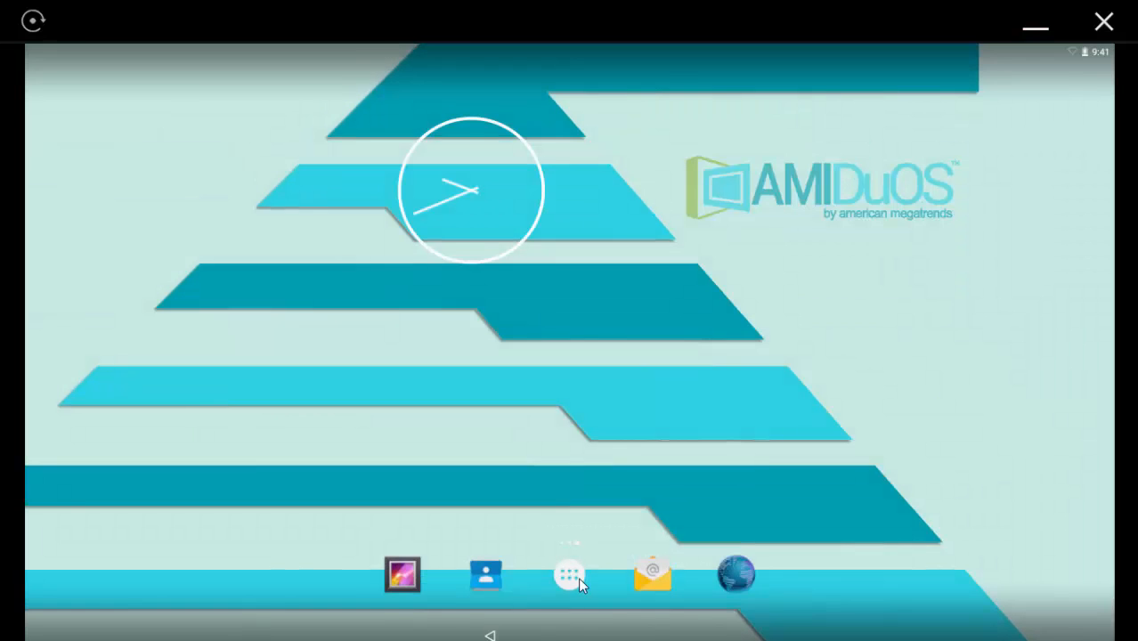
Launch Root Checker Basic from the app drawer and verify root, which reports root not properly installed.
left_click(570, 573)
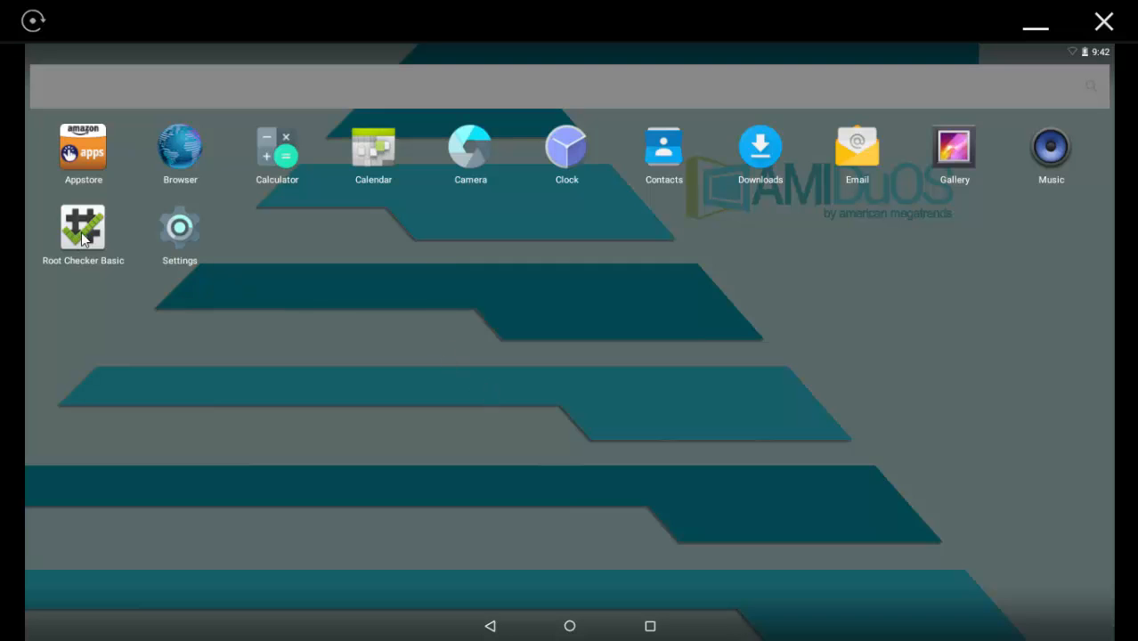
left_click(82, 228)
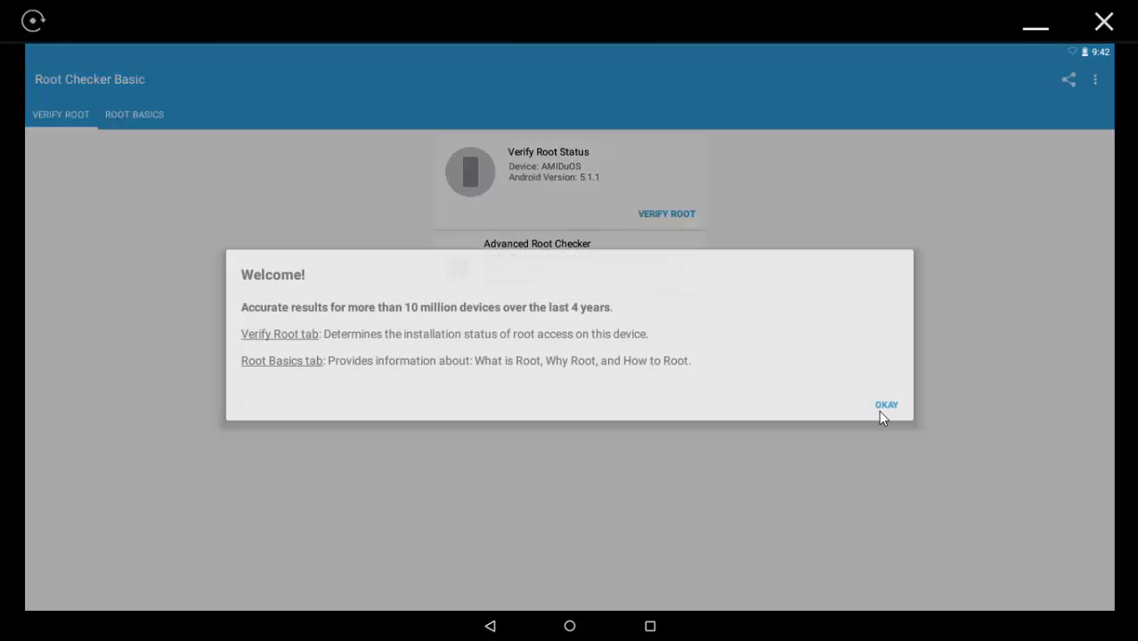
left_click(885, 404)
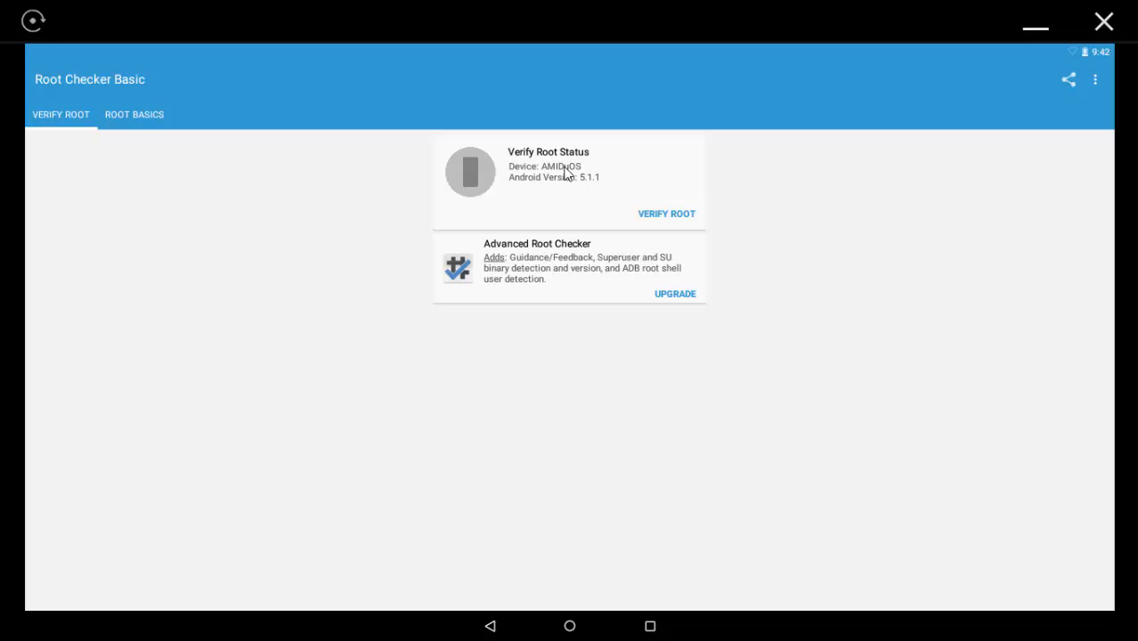
mouse_move(561, 199)
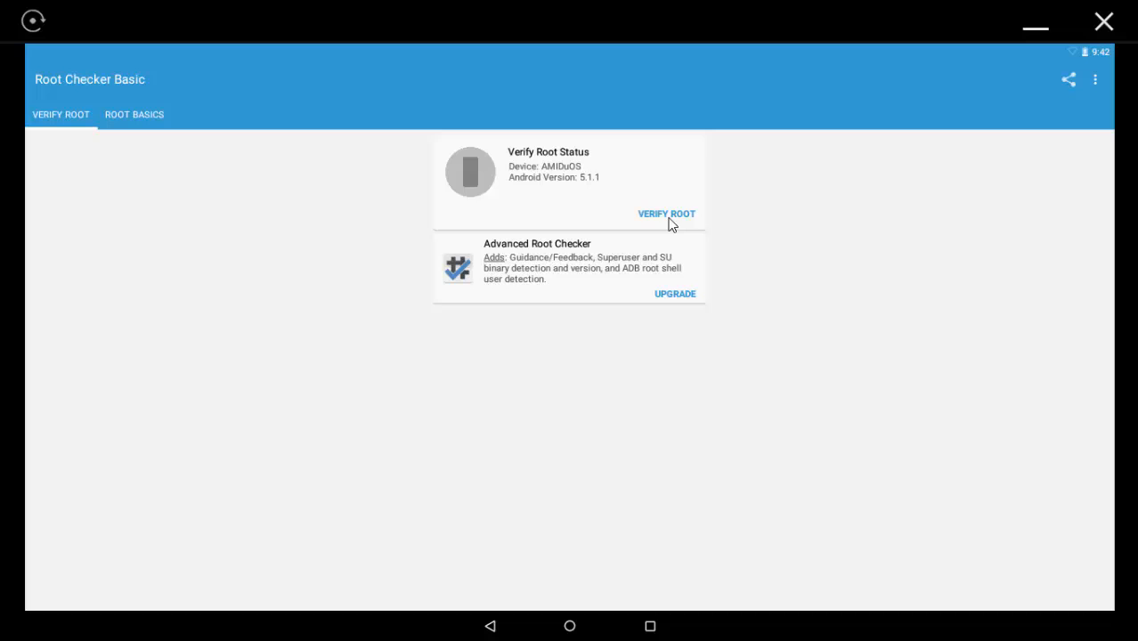
left_click(666, 213)
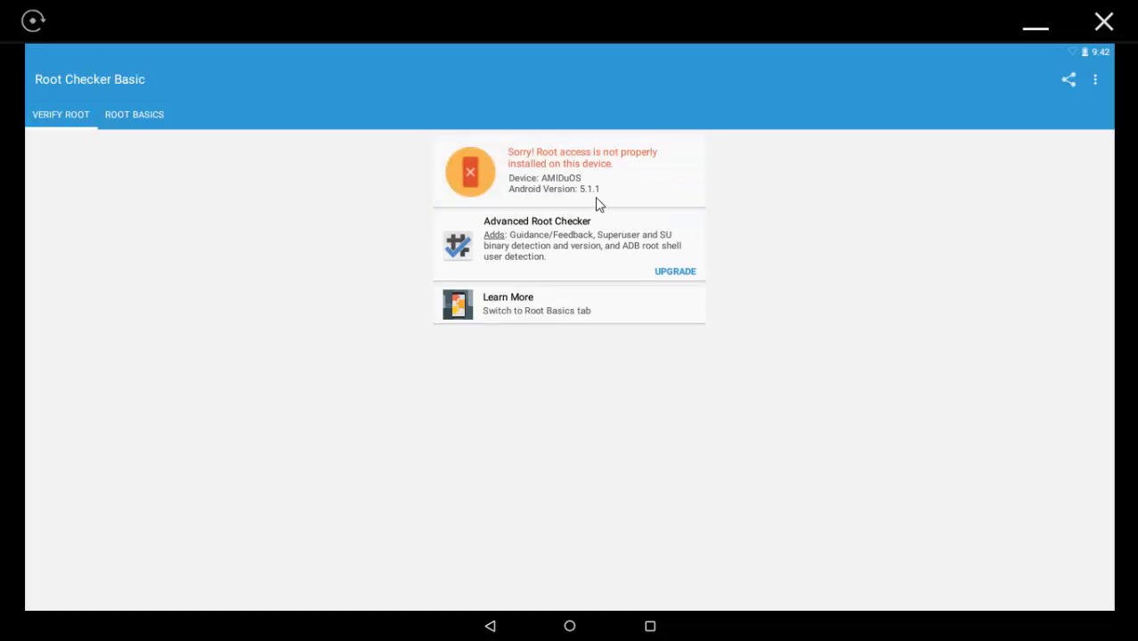
mouse_move(588, 179)
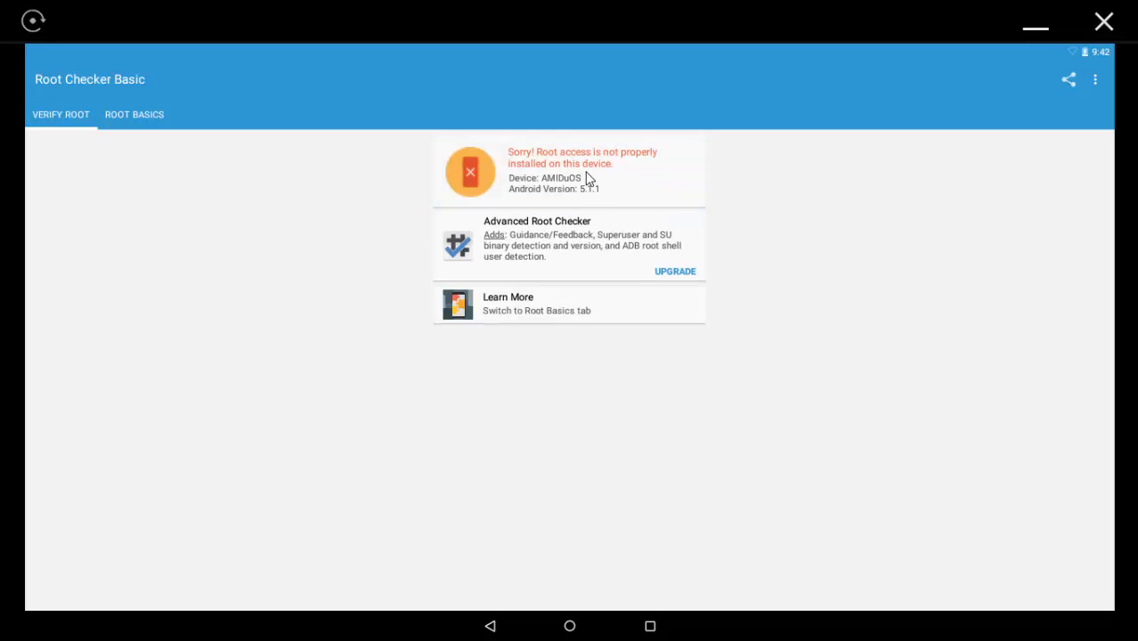
mouse_move(668, 234)
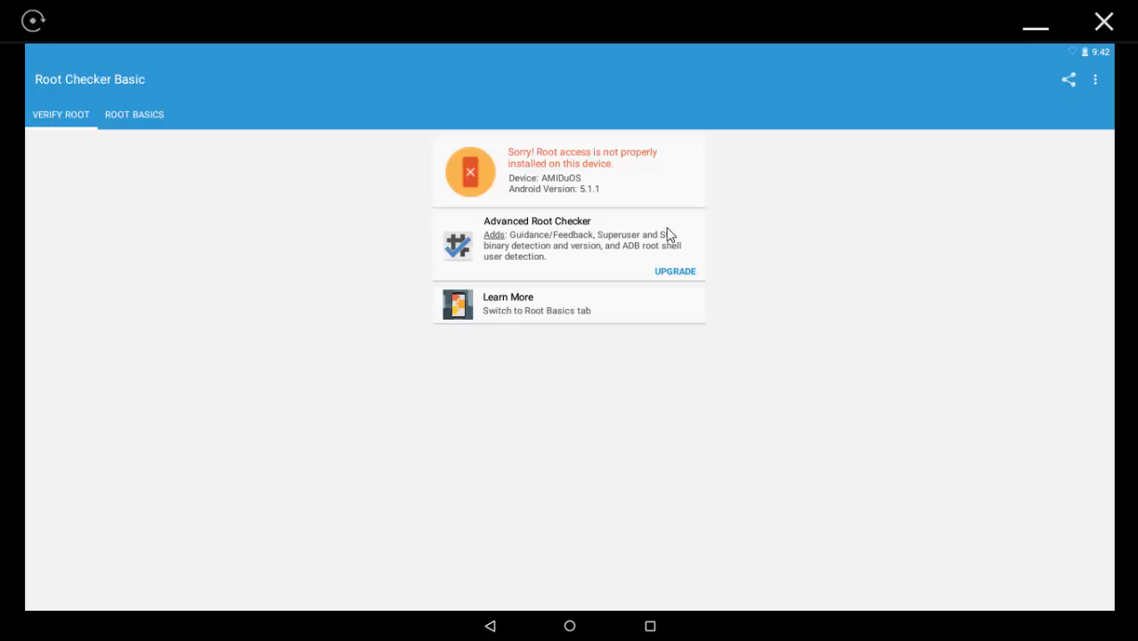
mouse_move(1104, 21)
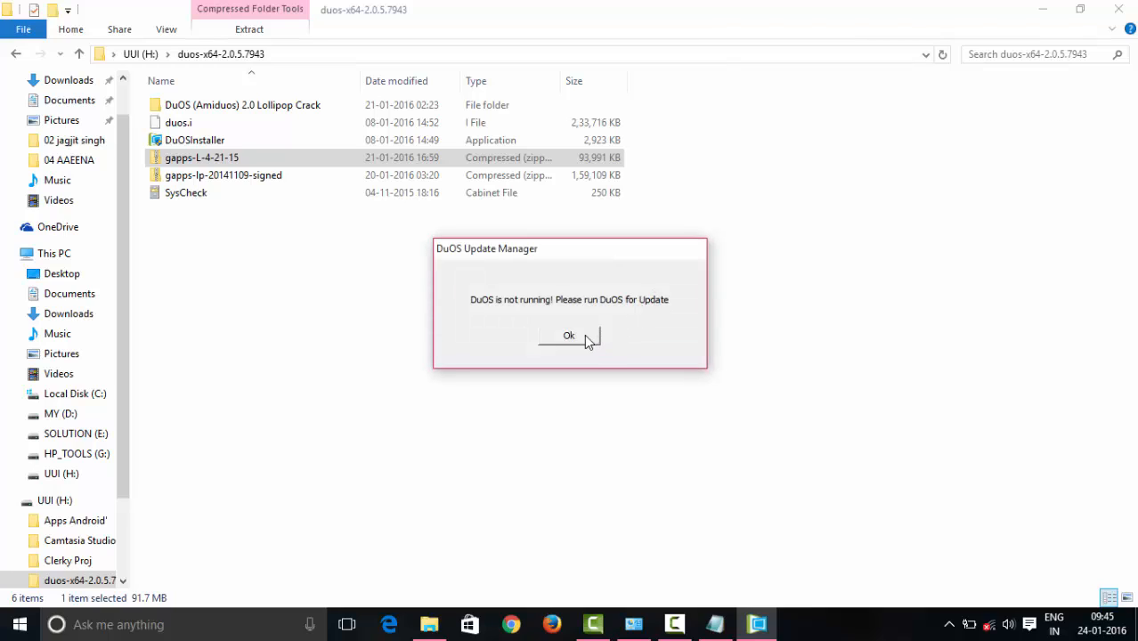
Acknowledge the 'DuOS is not running' notice, close AMIDuOS and relaunch it from the taskbar.
left_click(570, 335)
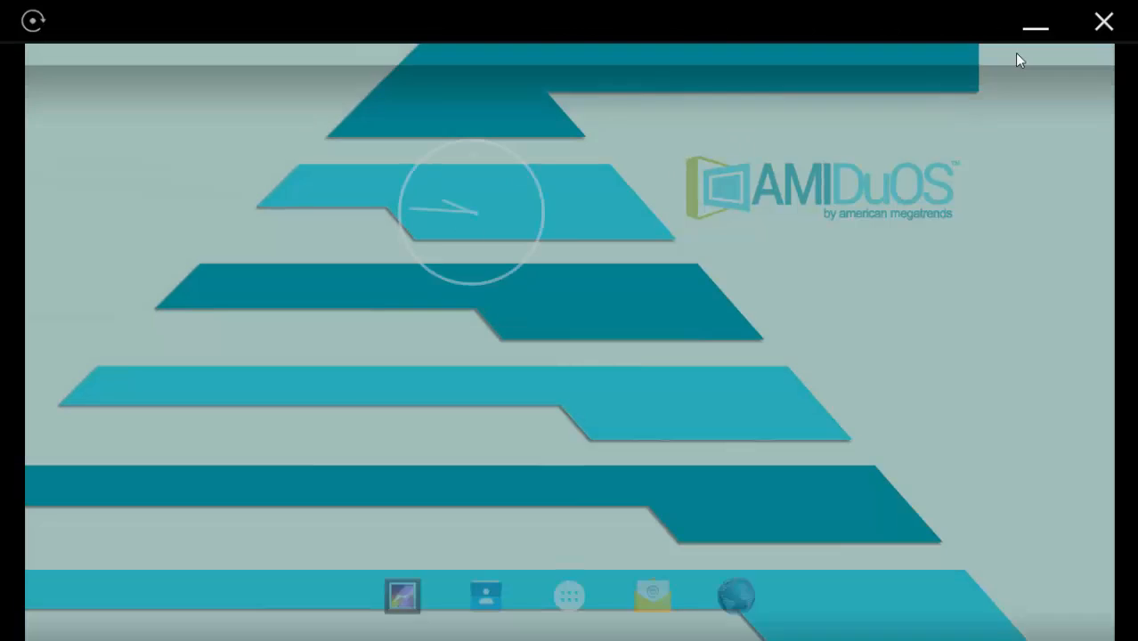
left_click(1104, 21)
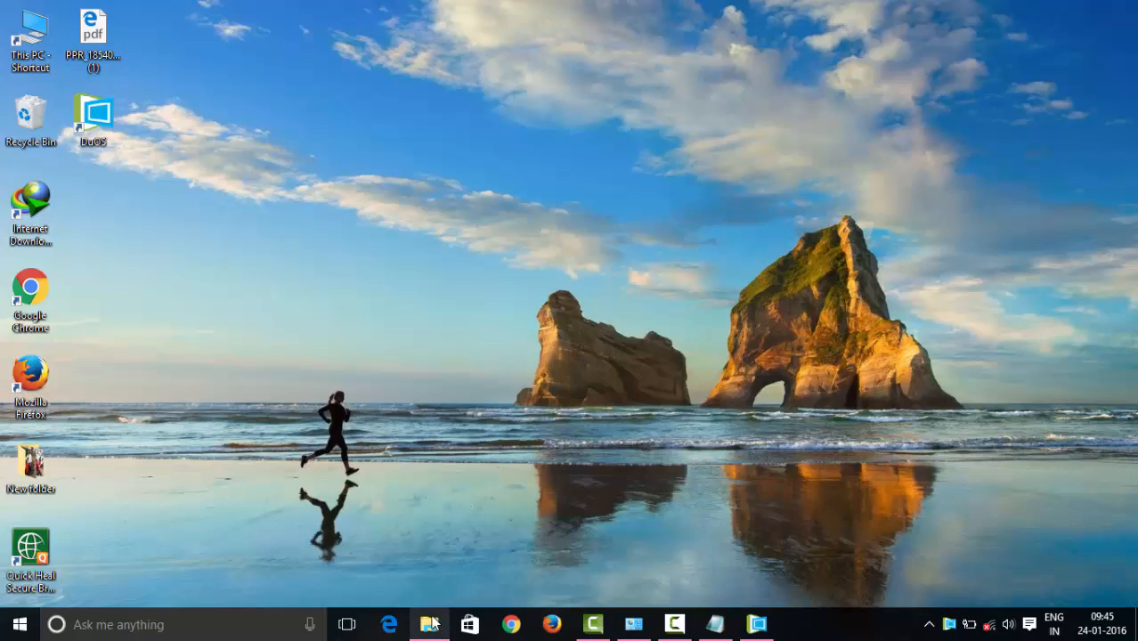
right_click(202, 157)
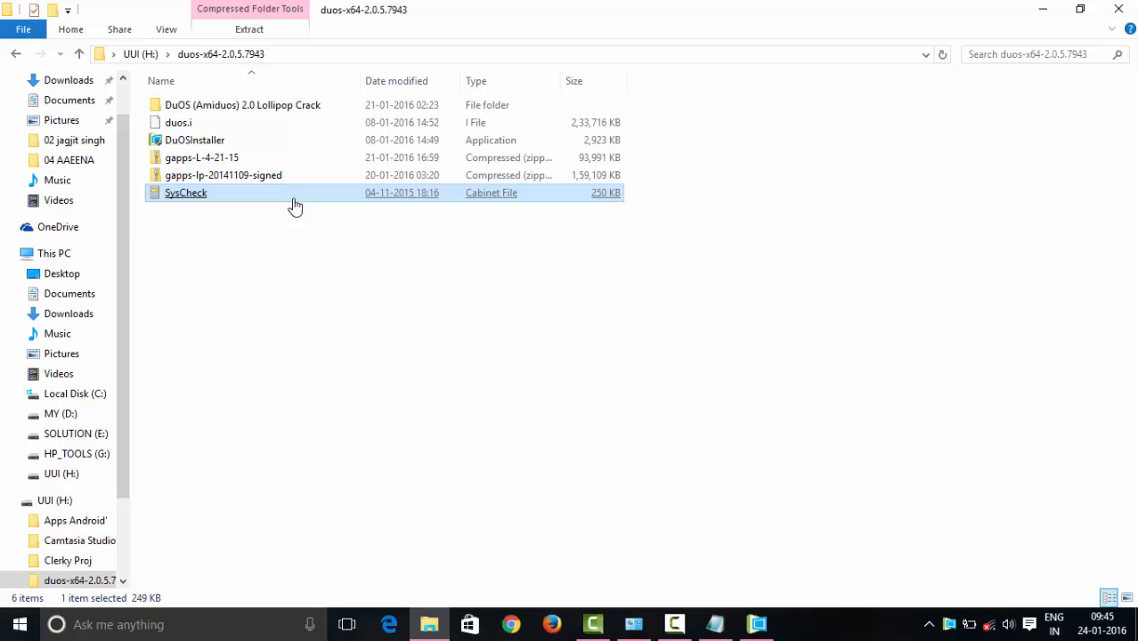
mouse_move(573, 388)
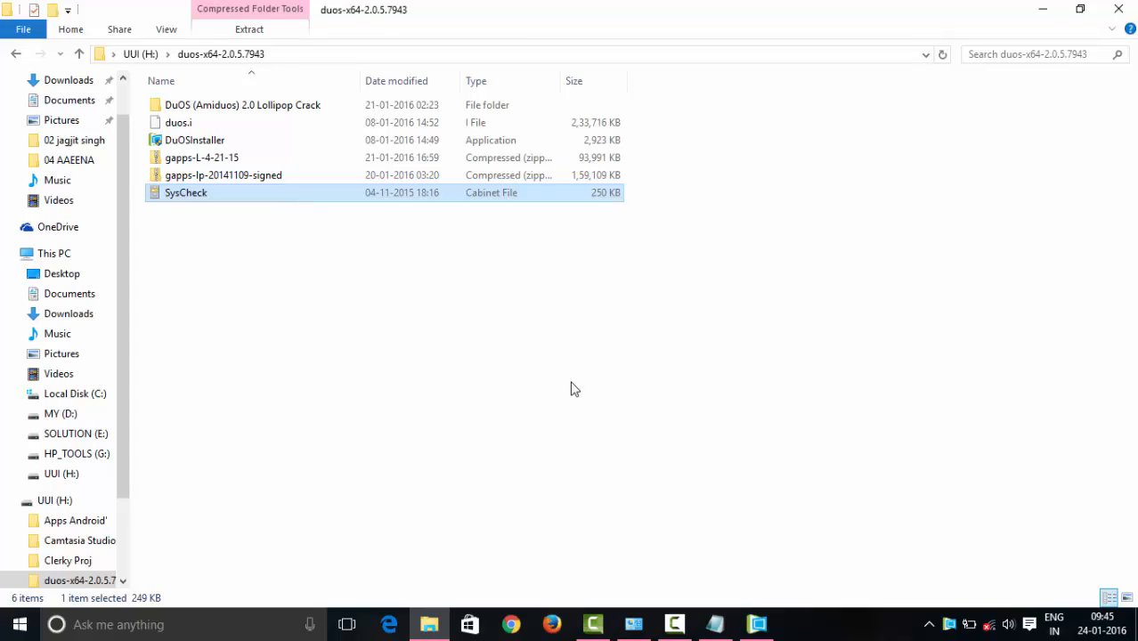
mouse_move(577, 408)
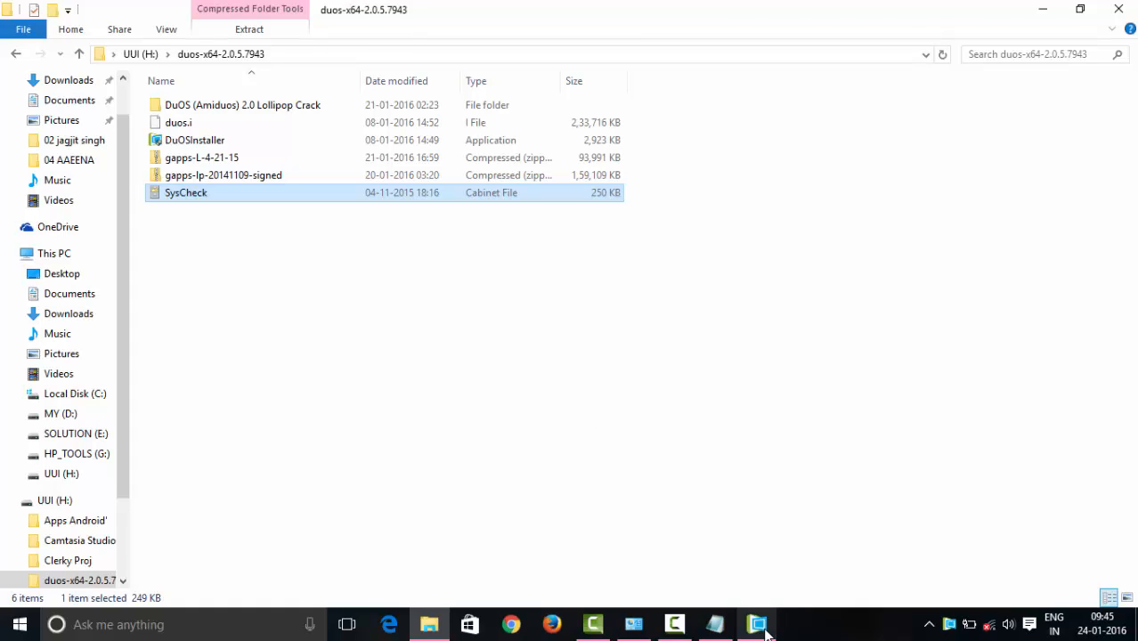
left_click(756, 623)
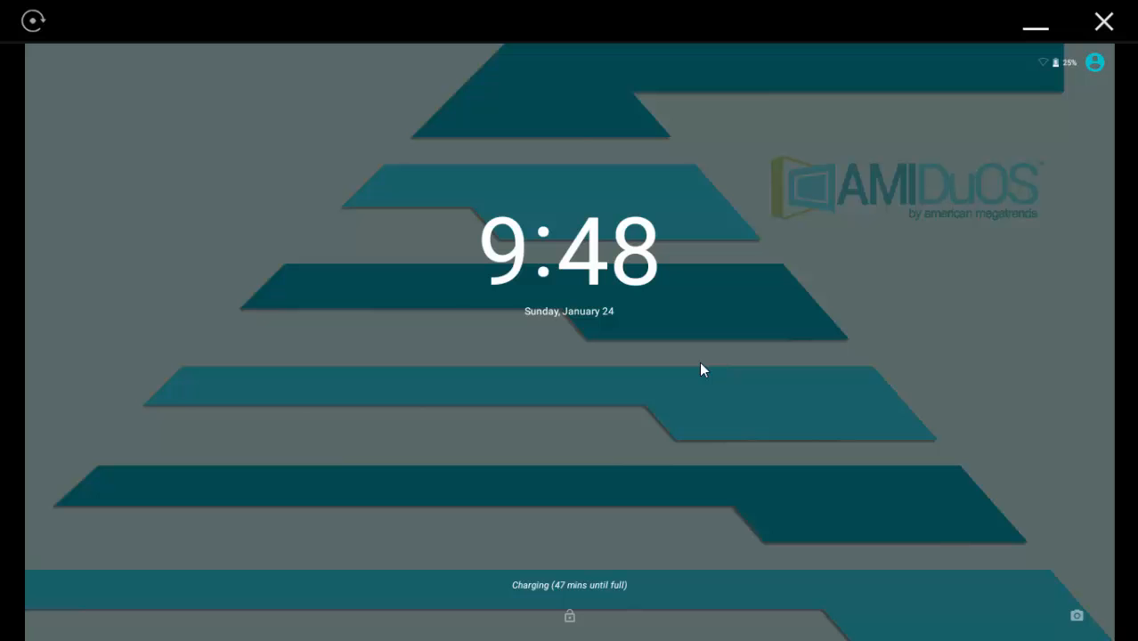
mouse_move(580, 574)
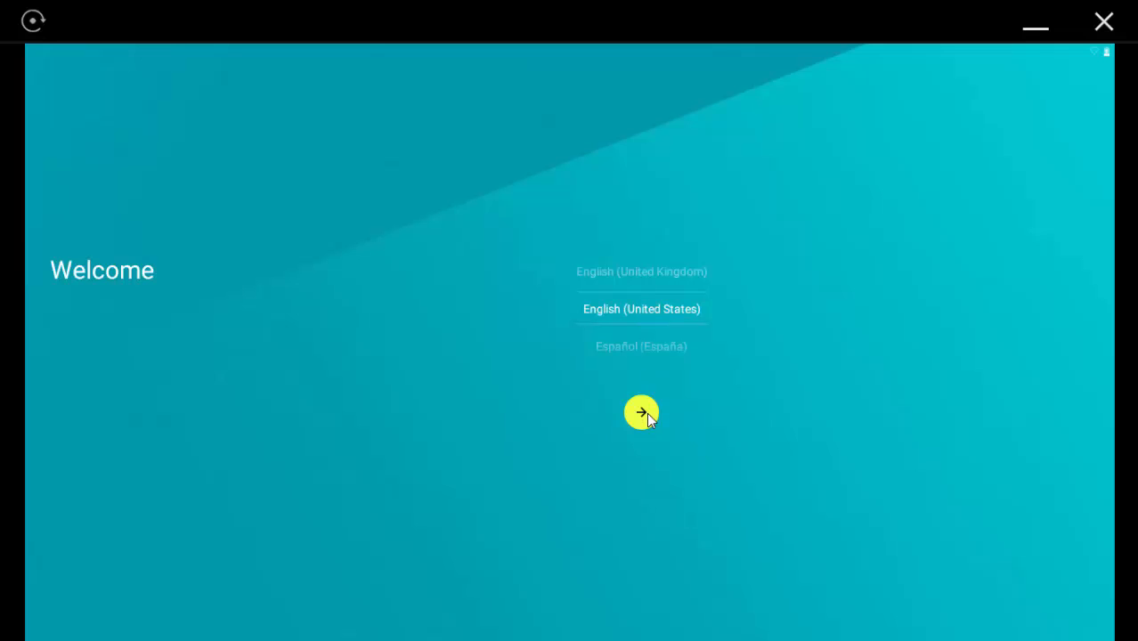
Start setup in English (United States) and skip the Wi-Fi and connection checks anyway.
left_click(641, 414)
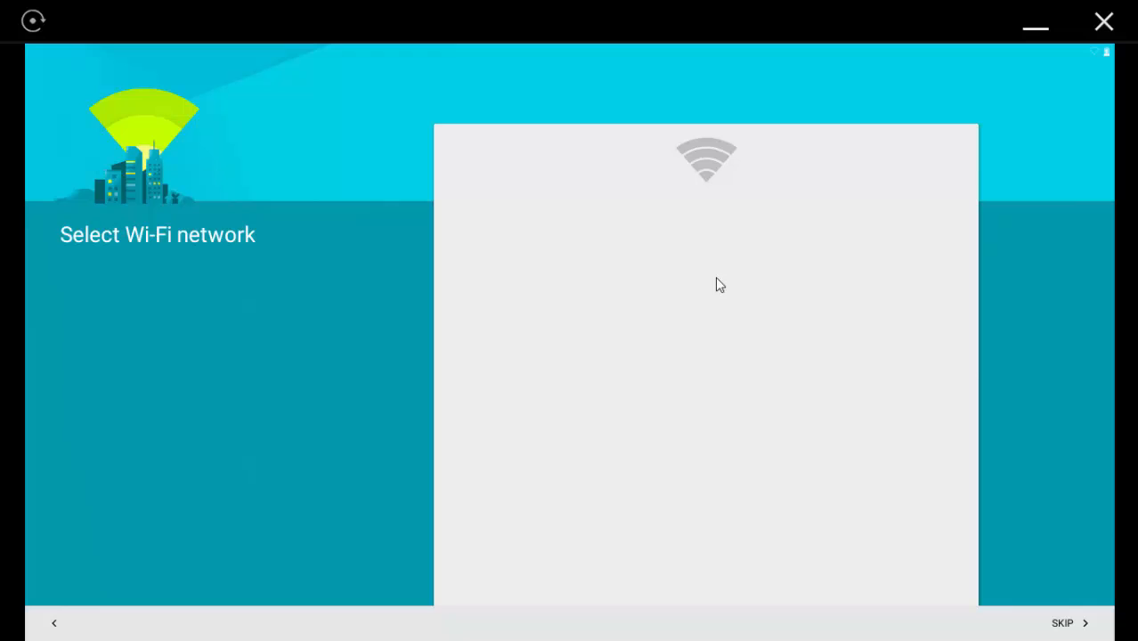
mouse_move(794, 353)
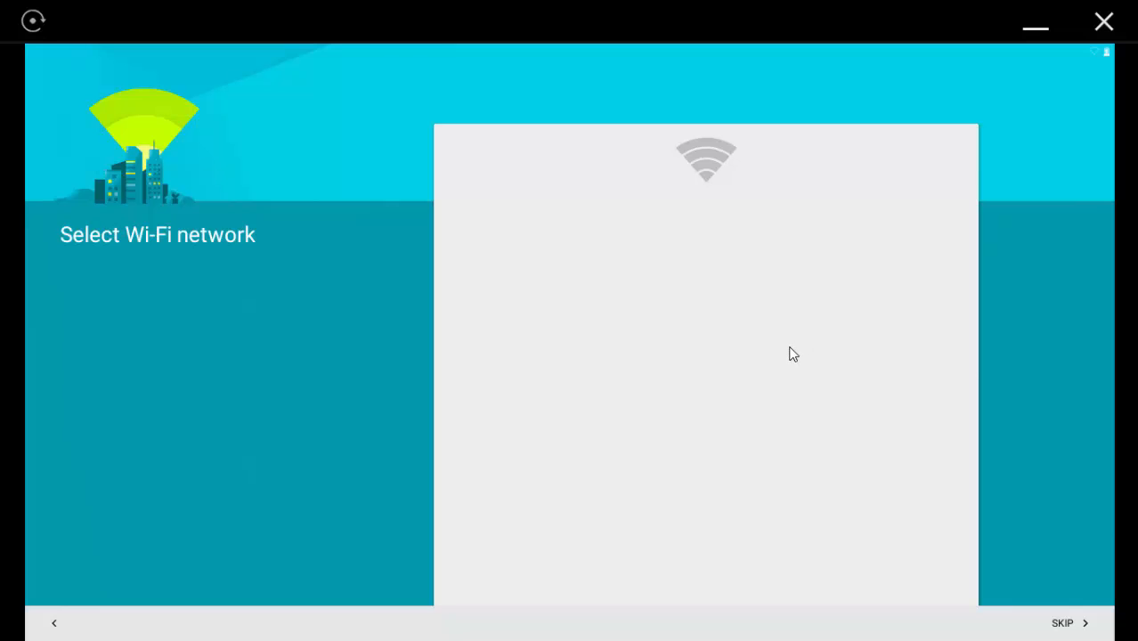
left_click(1062, 624)
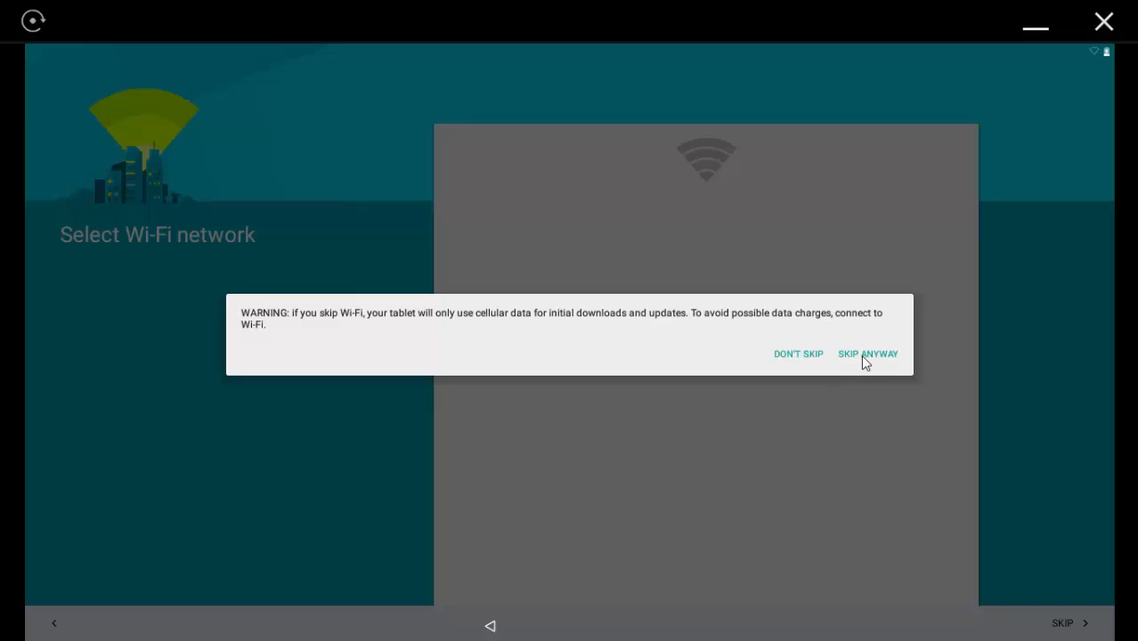
left_click(867, 353)
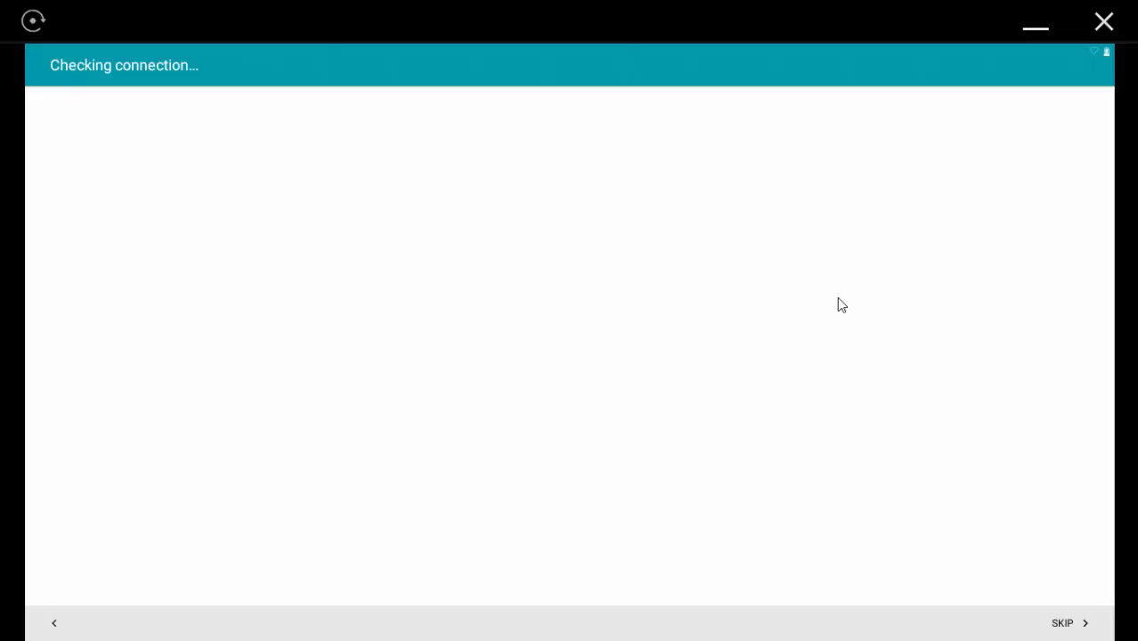
left_click(1062, 623)
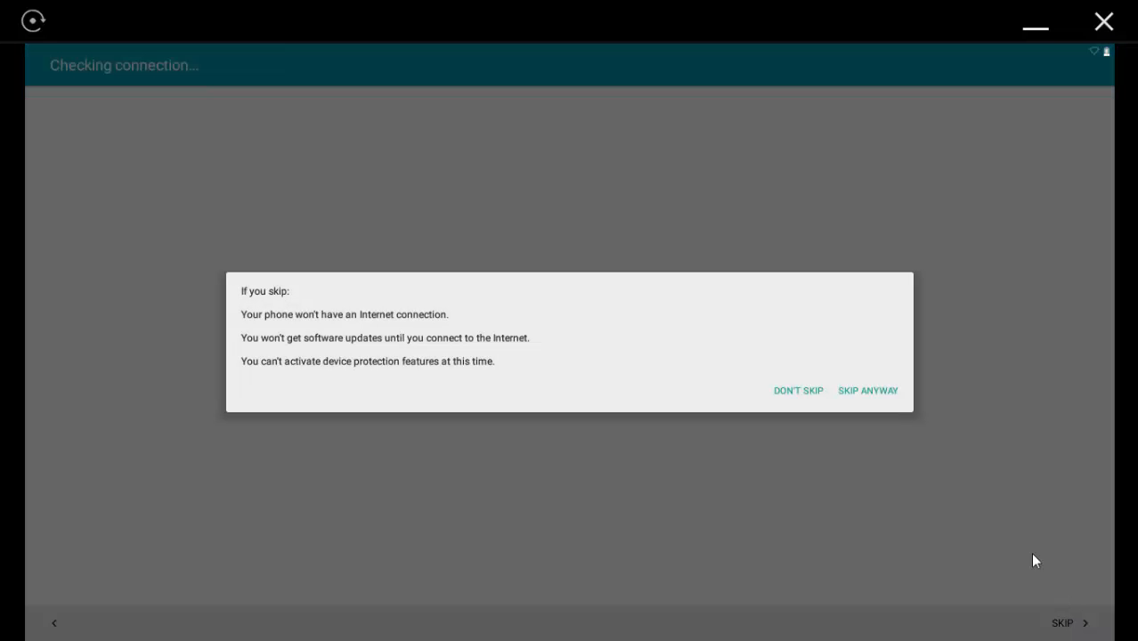
left_click(865, 390)
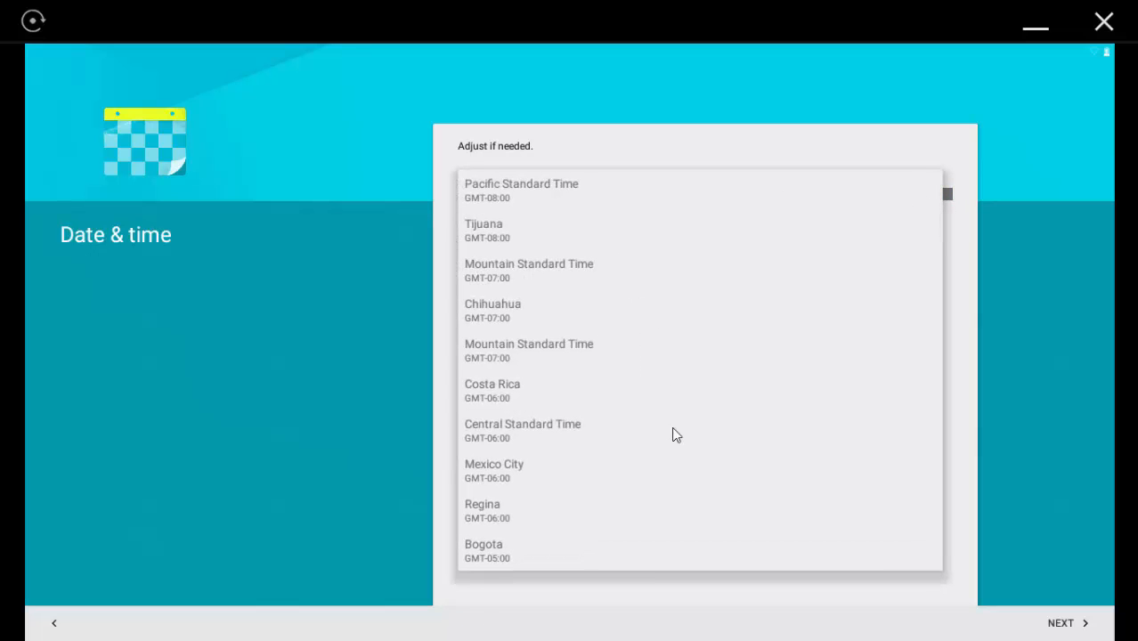
Choose the London (GMT+00:00) time zone and finish setup with NEXT to reach the home screen.
scroll("down", 3)
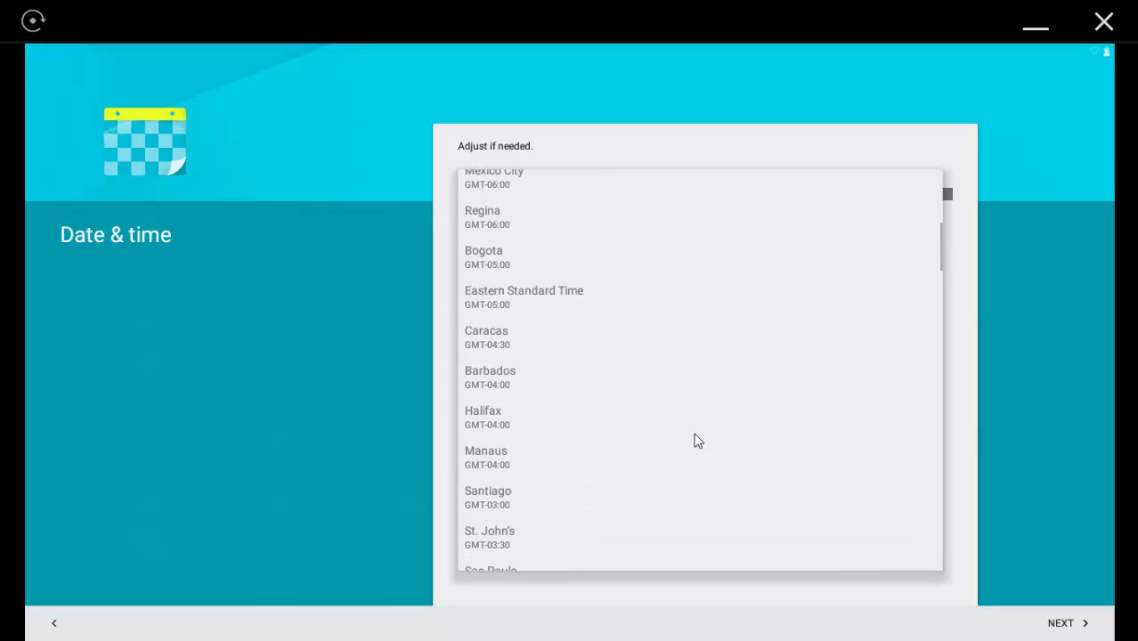
scroll("down", 3)
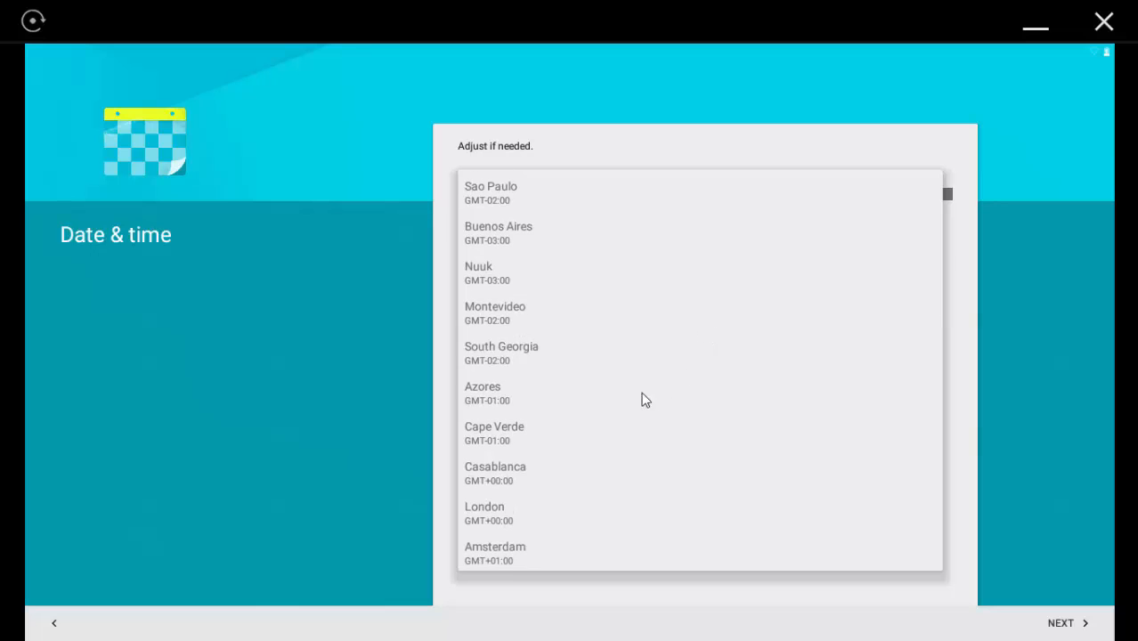
mouse_move(548, 513)
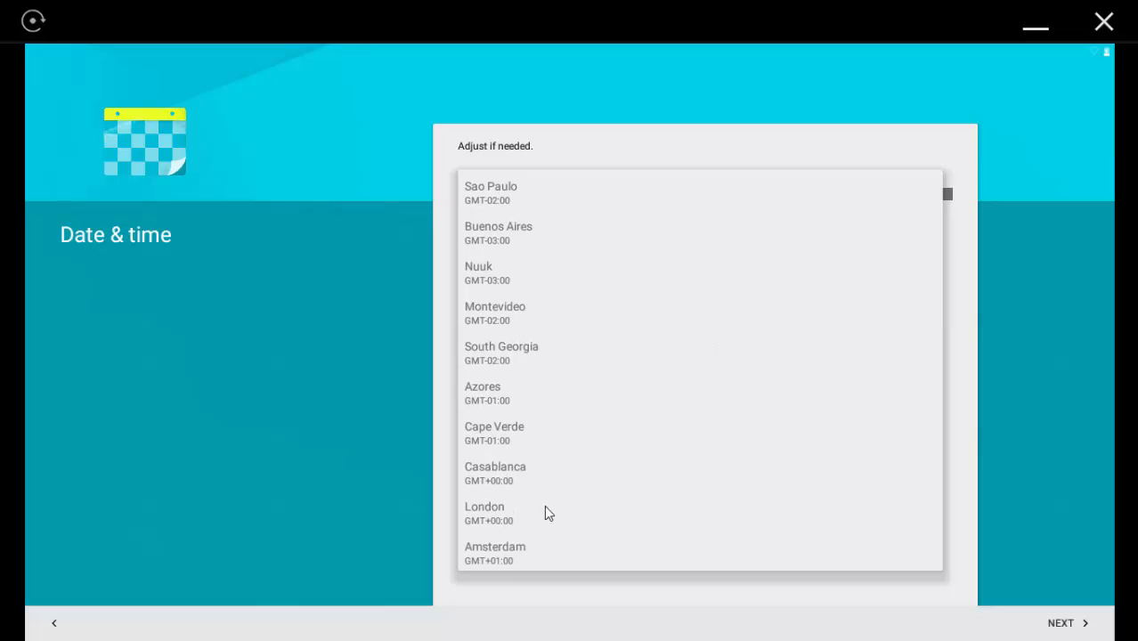
left_click(485, 513)
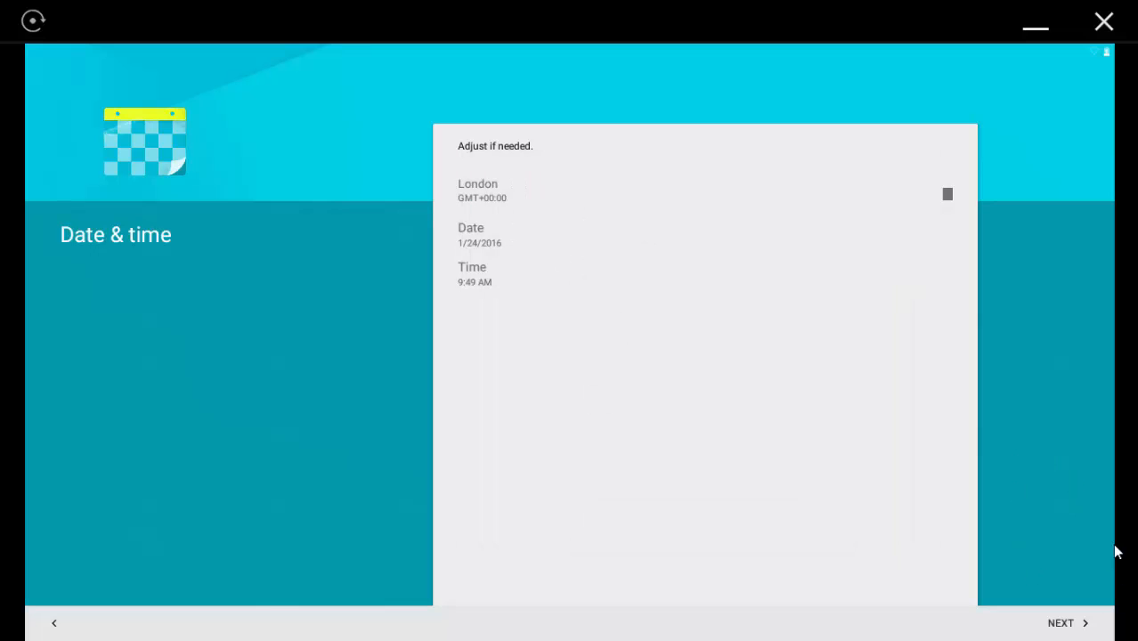
left_click(1061, 623)
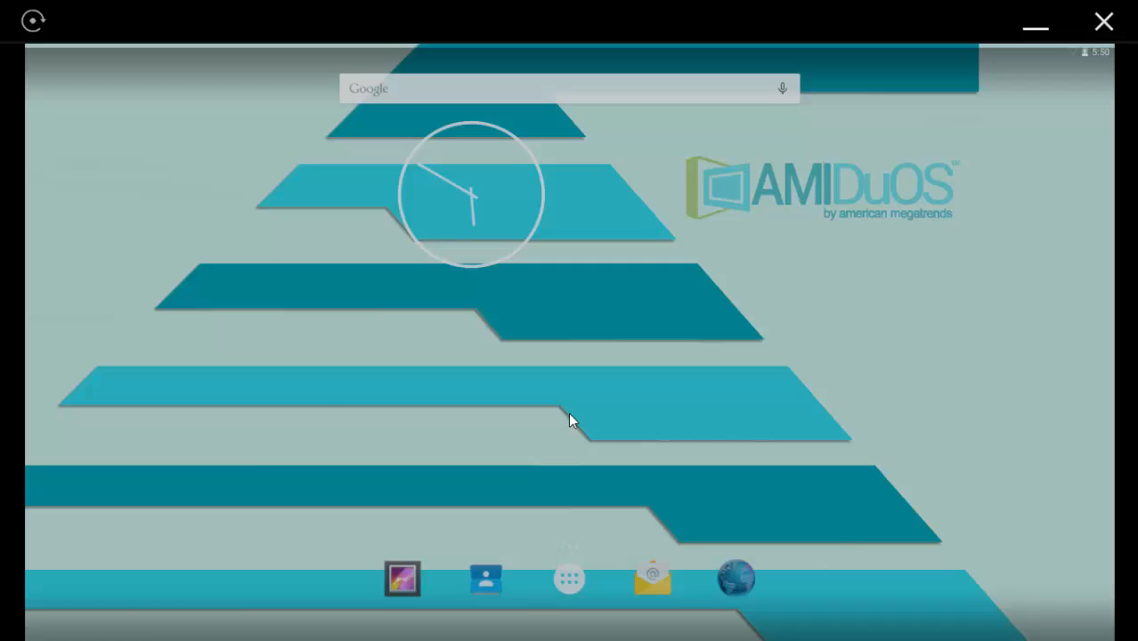
Launch ES File Explorer from the app drawer and try switching on Root Explorer under Tools.
left_click(570, 577)
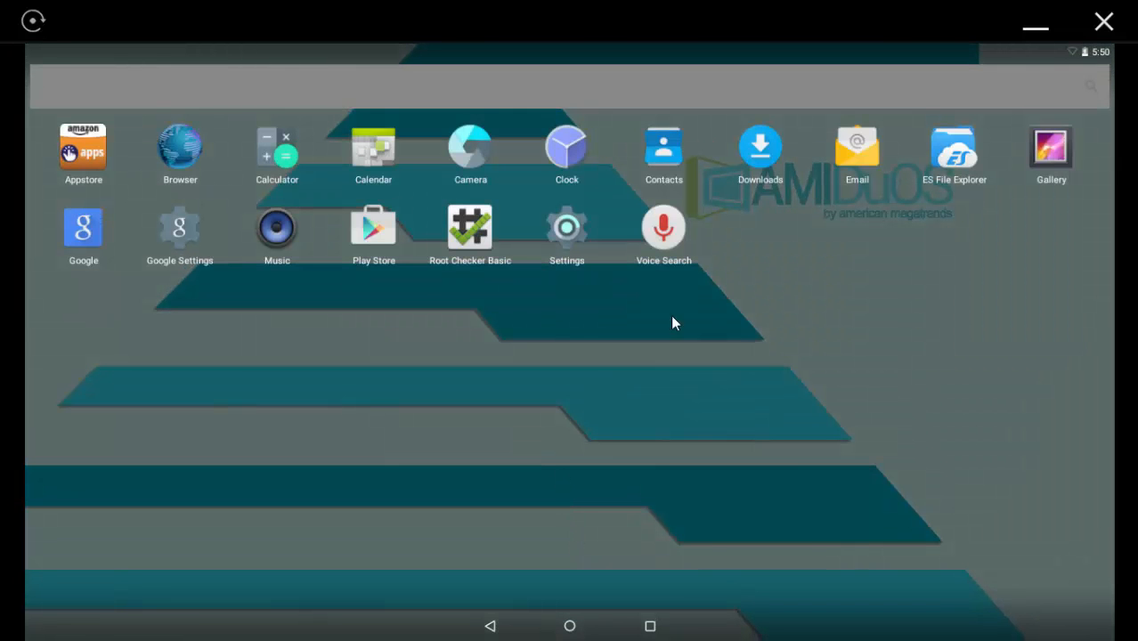
left_click(955, 147)
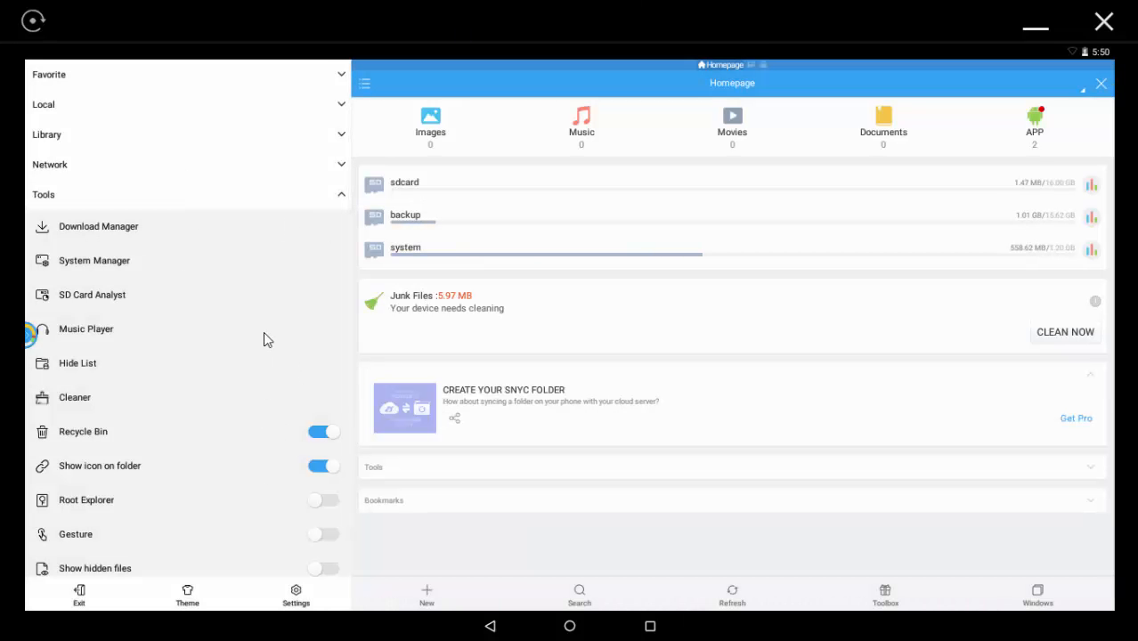
mouse_move(132, 523)
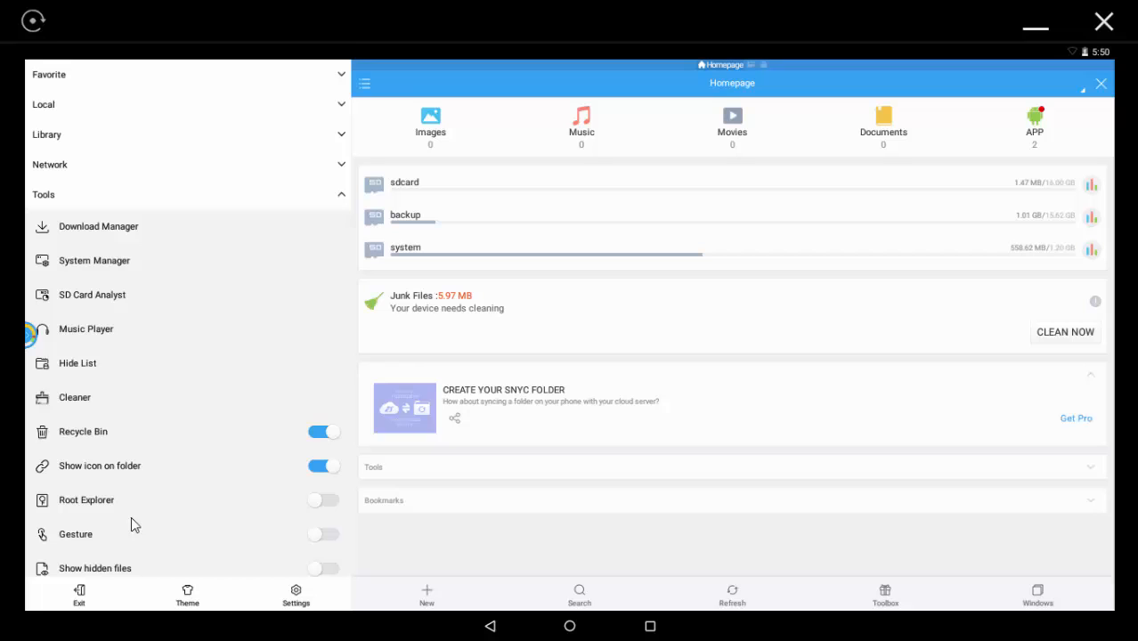
left_click(319, 498)
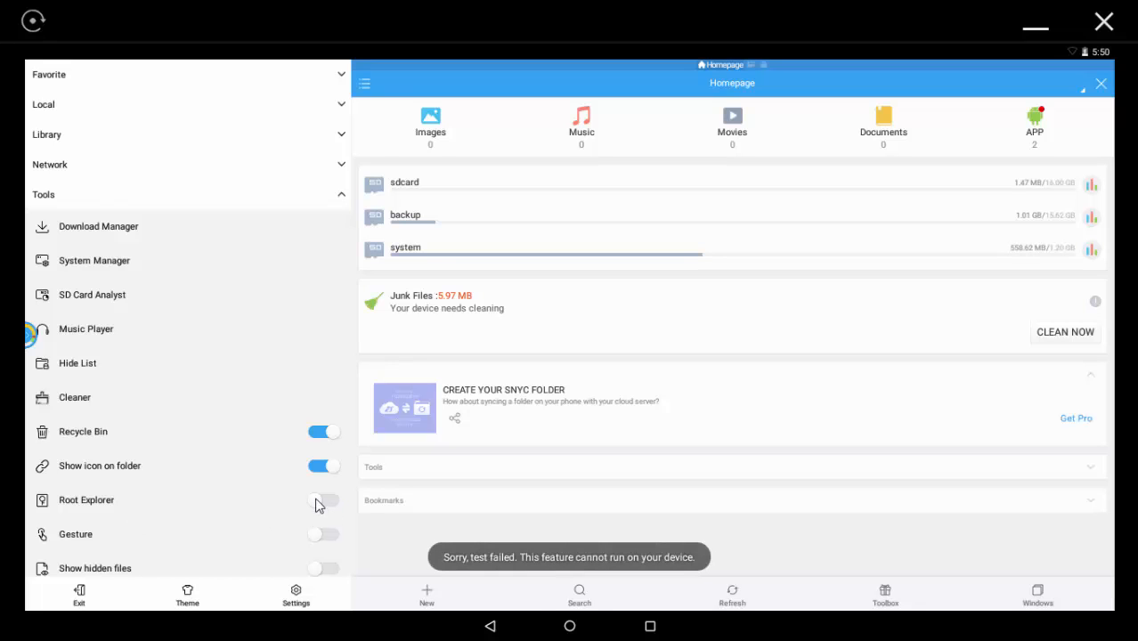
mouse_move(513, 587)
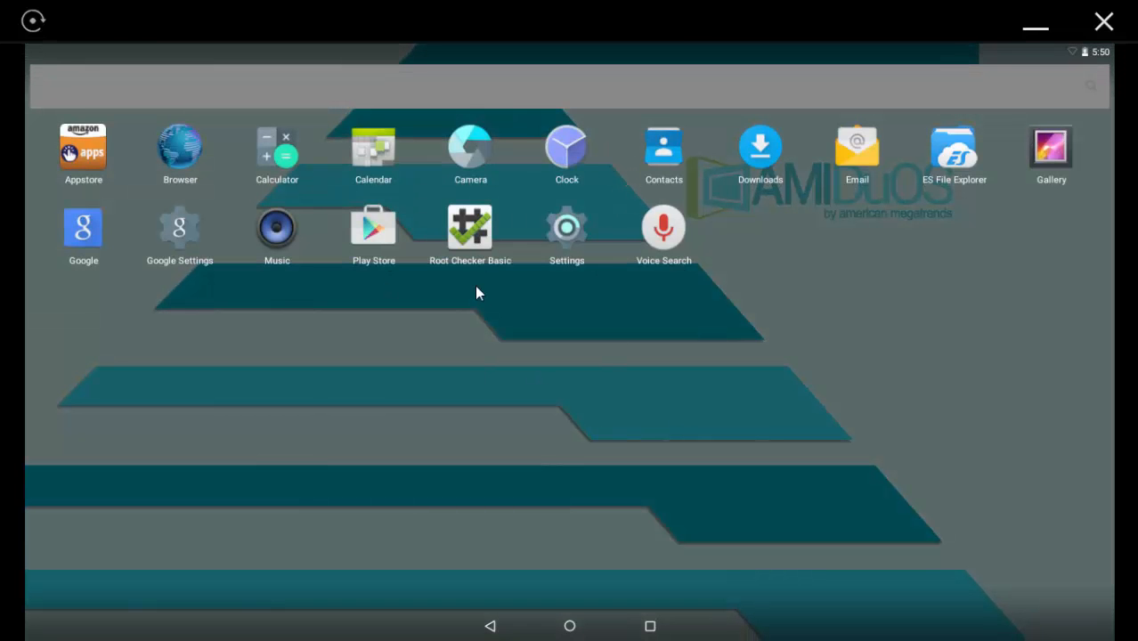
Launch Root Checker Basic and run VERIFY ROOT to test for root access.
left_click(470, 228)
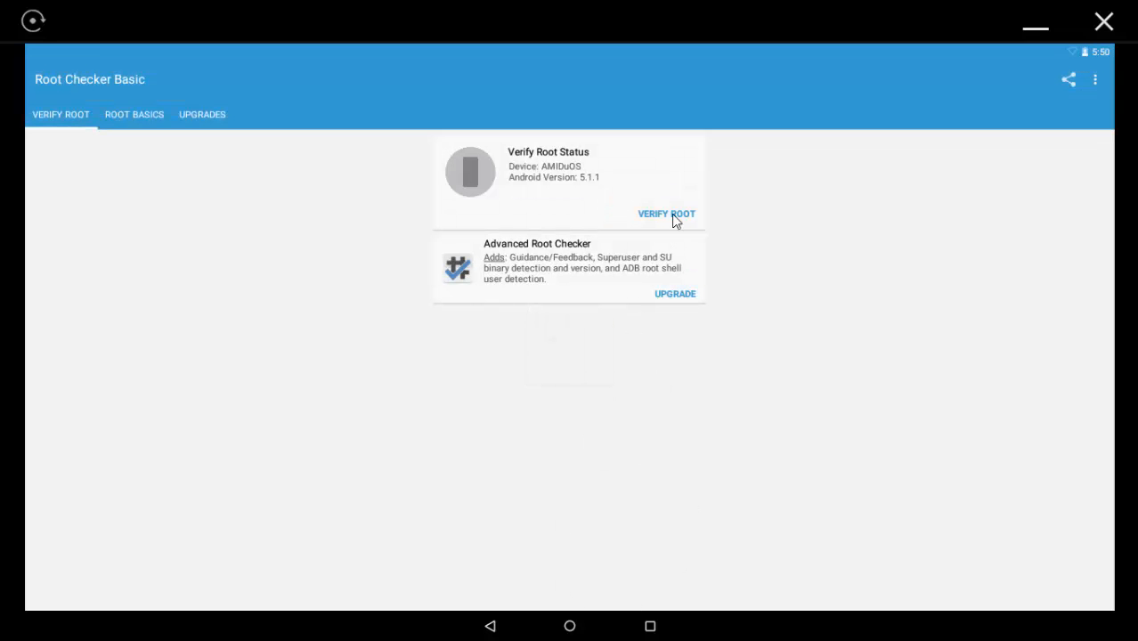
left_click(666, 214)
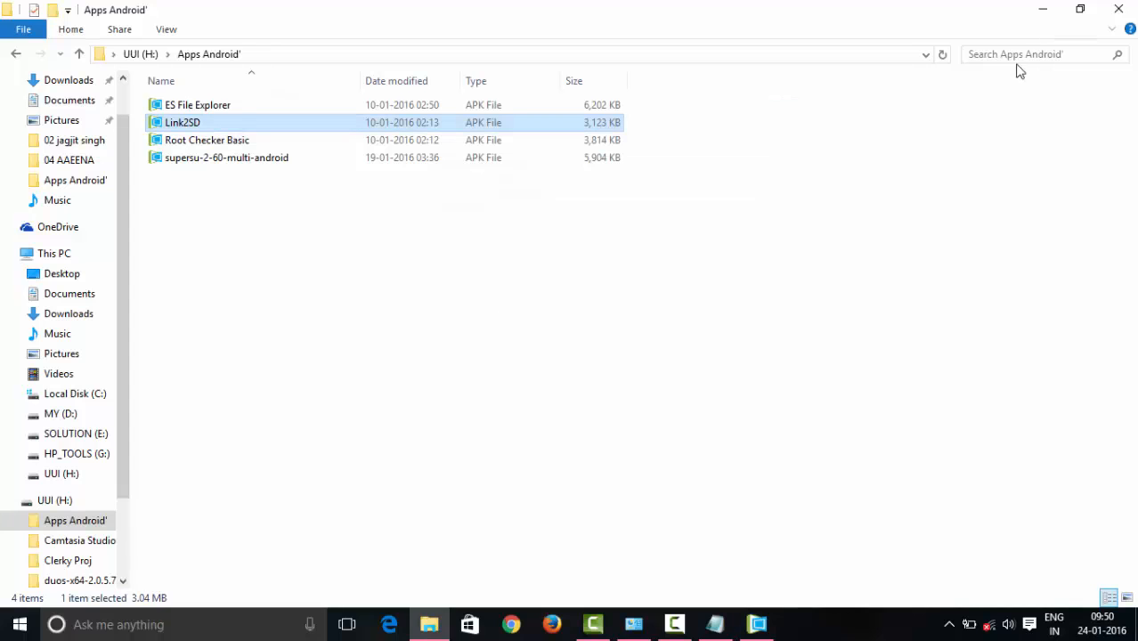
mouse_move(586, 264)
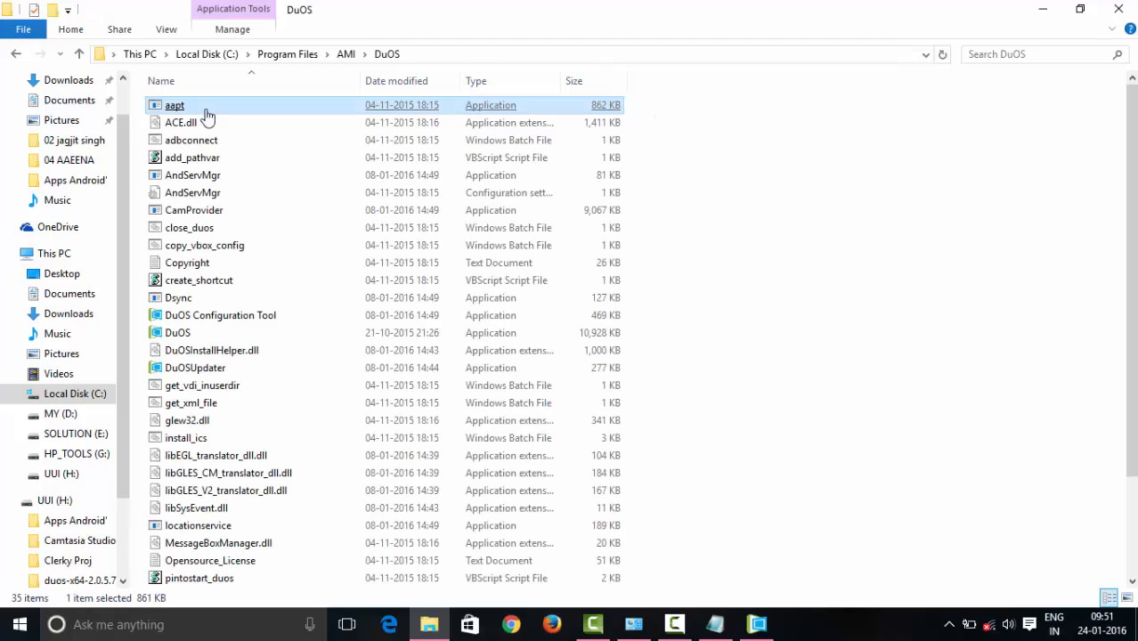
Start the DuOS Configuration Tool from C:\Program Files\AMI\DuOS.
left_click(219, 315)
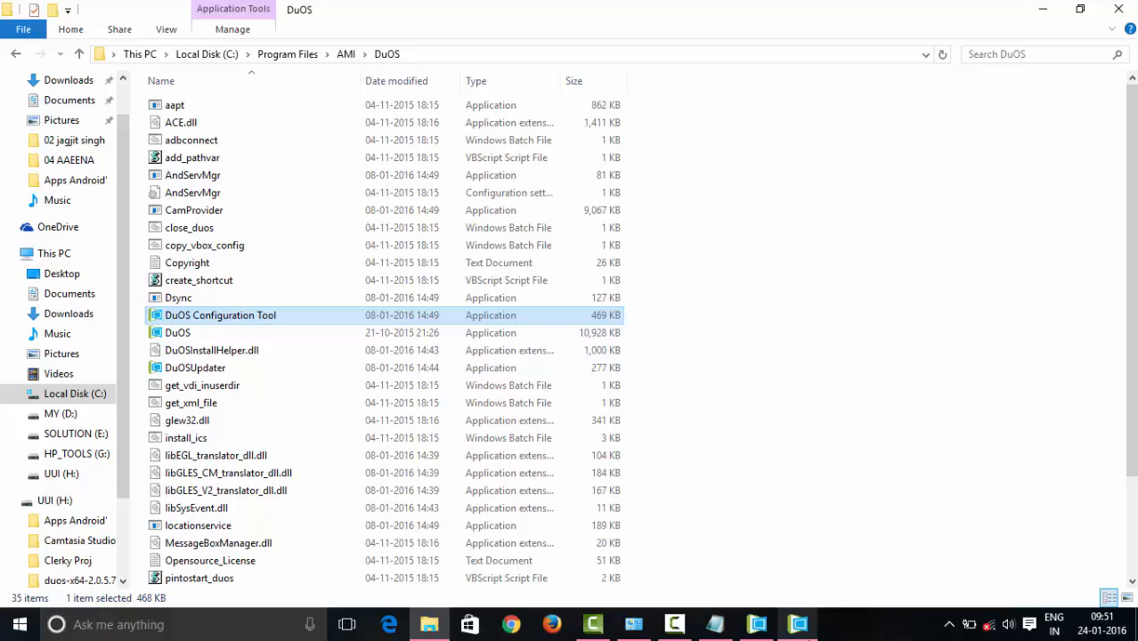
double_click(219, 315)
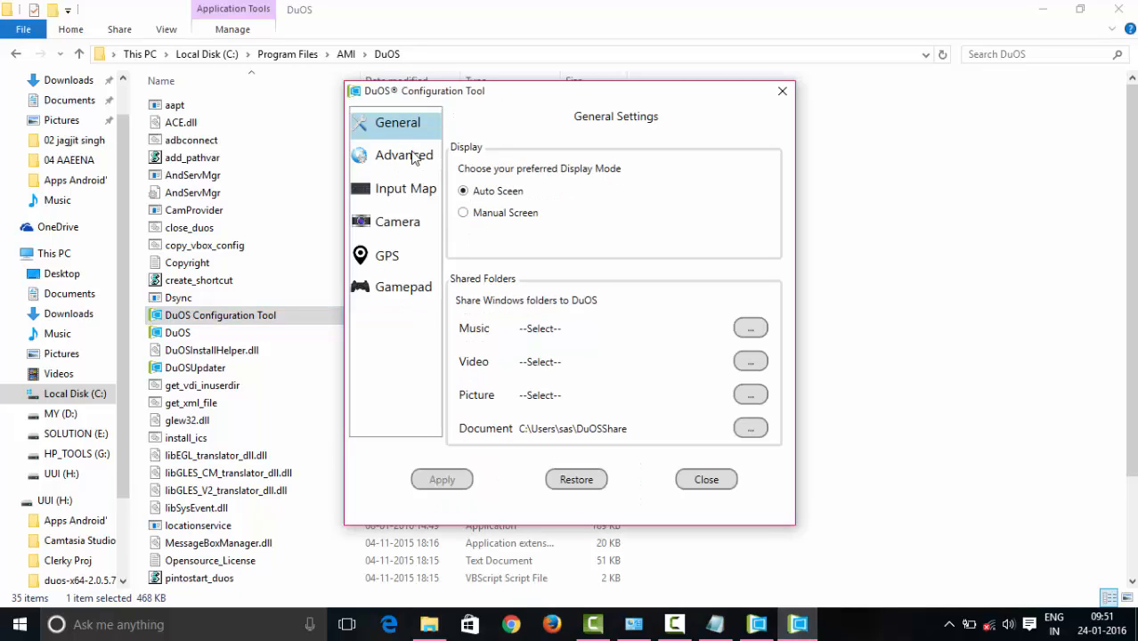
Enable Root Mode under the Advanced System settings and apply it.
left_click(403, 155)
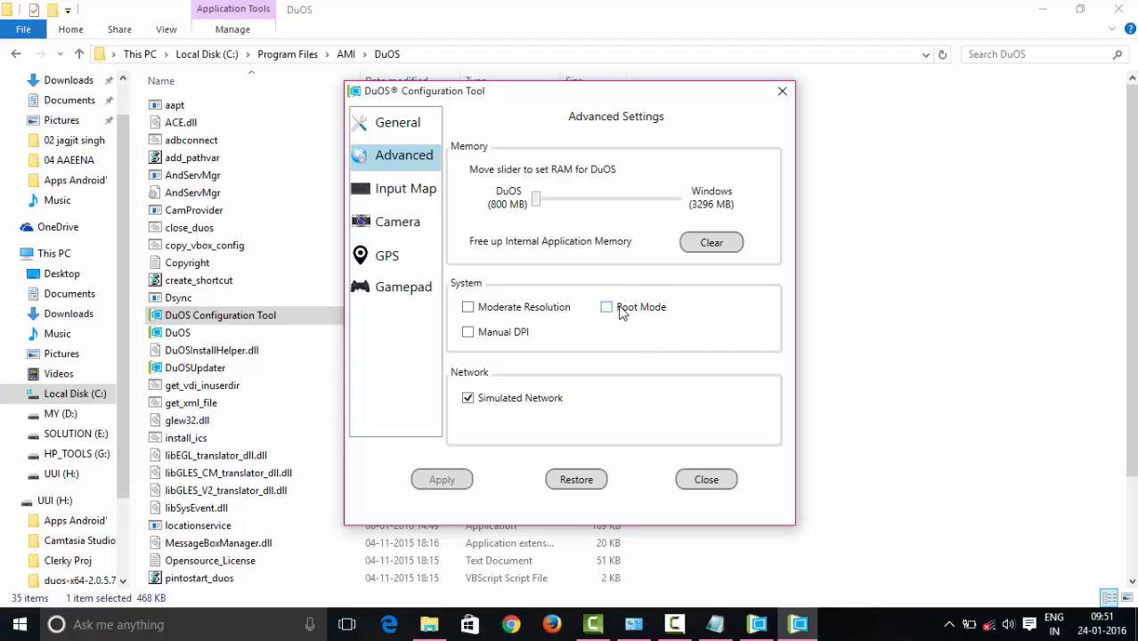
left_click(605, 306)
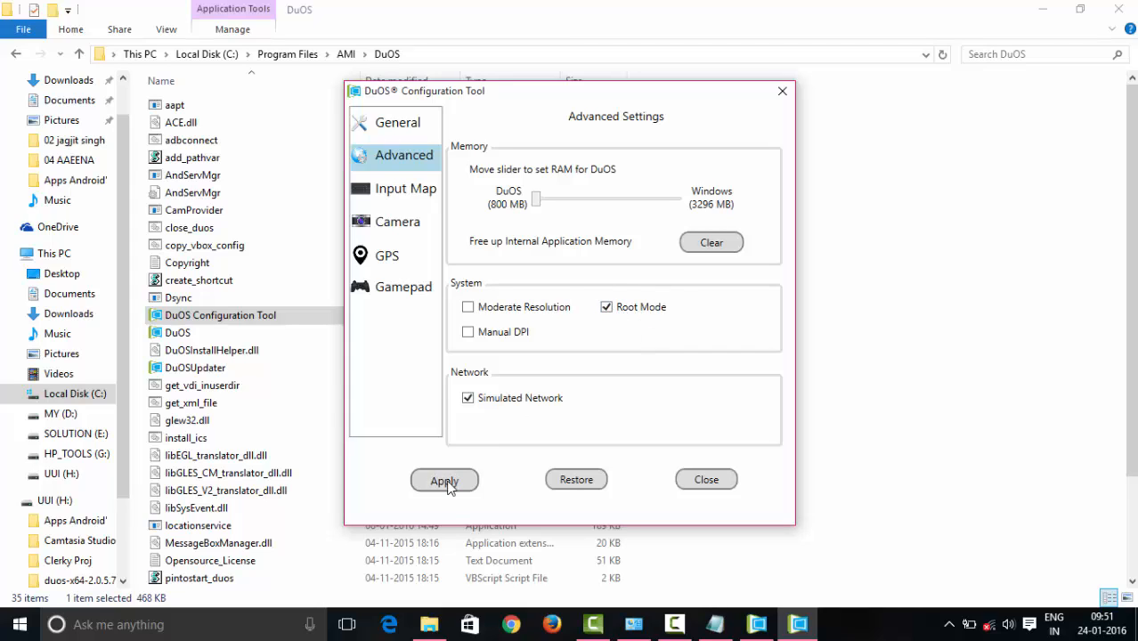
left_click(444, 479)
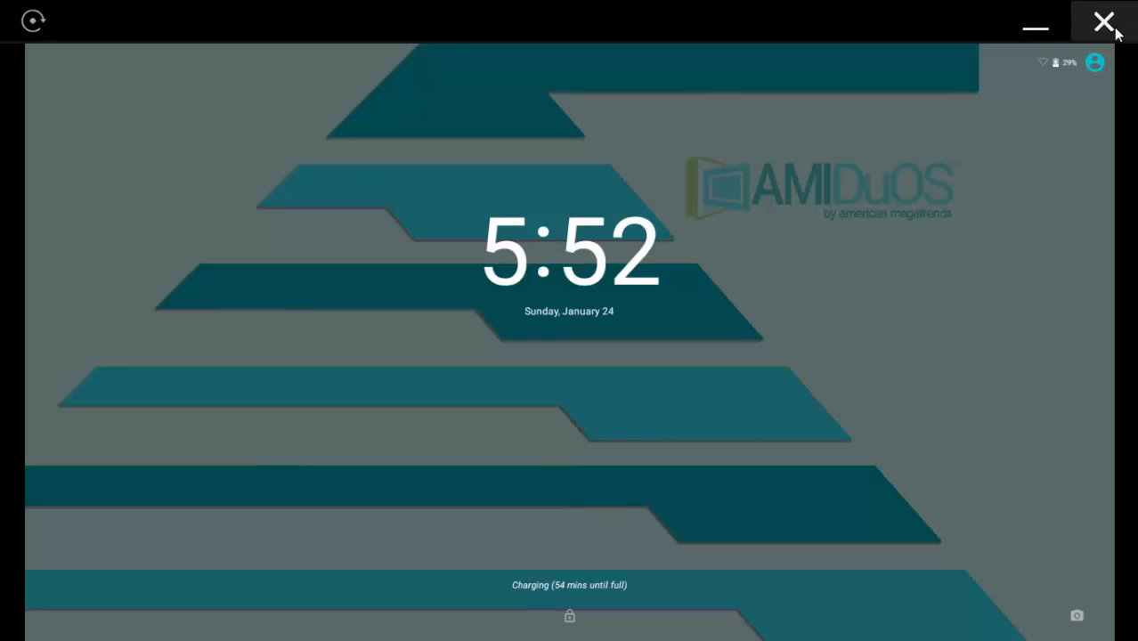
Return to the AMIDuOS window showing its lock screen after the Root Mode change.
left_click(1104, 21)
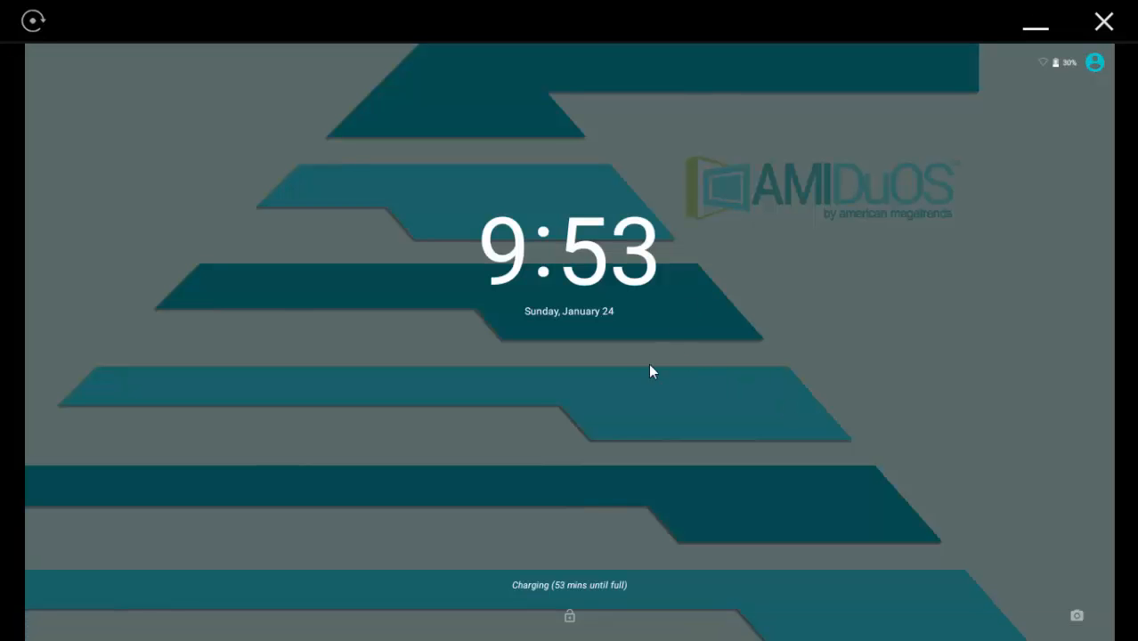
mouse_move(574, 492)
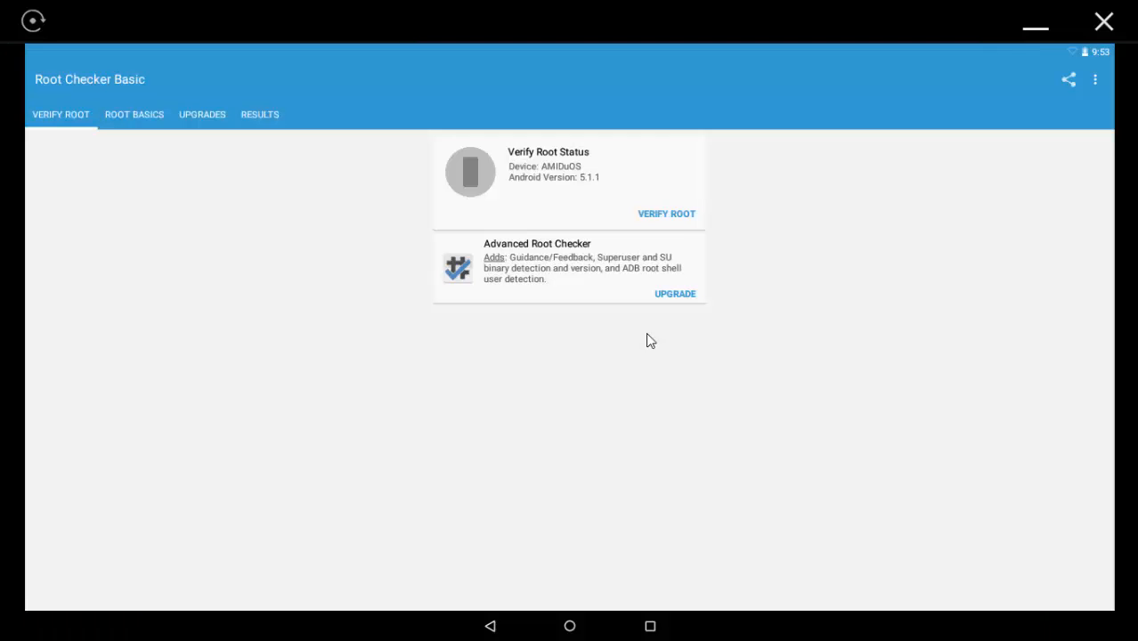
Verify root again, confirming it is properly installed, and go back to the home screen.
left_click(666, 214)
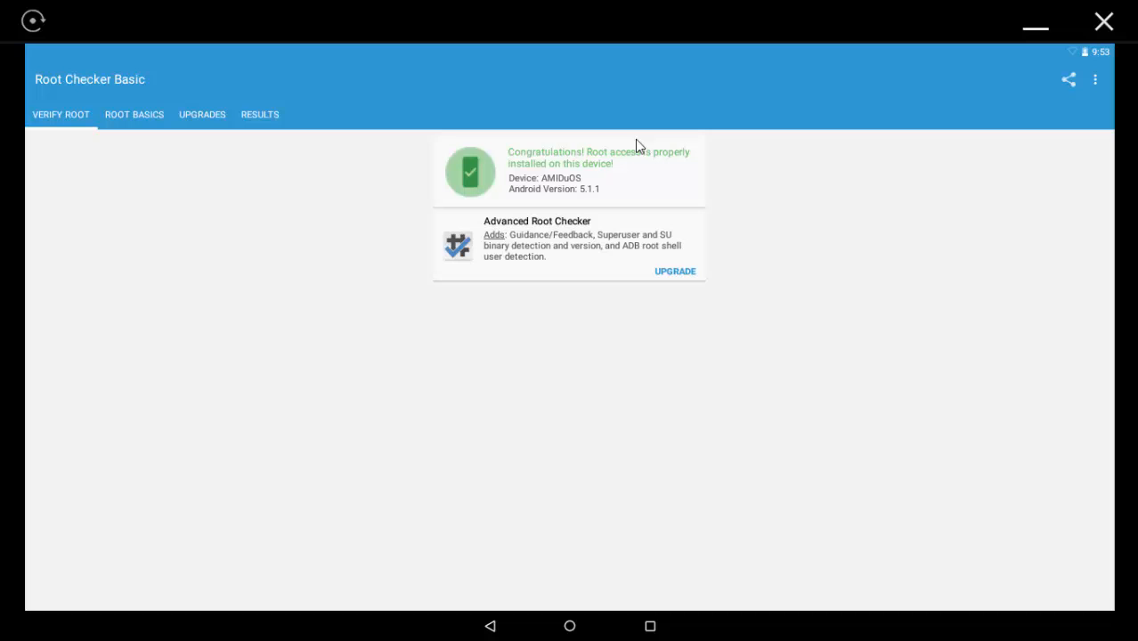
mouse_move(659, 253)
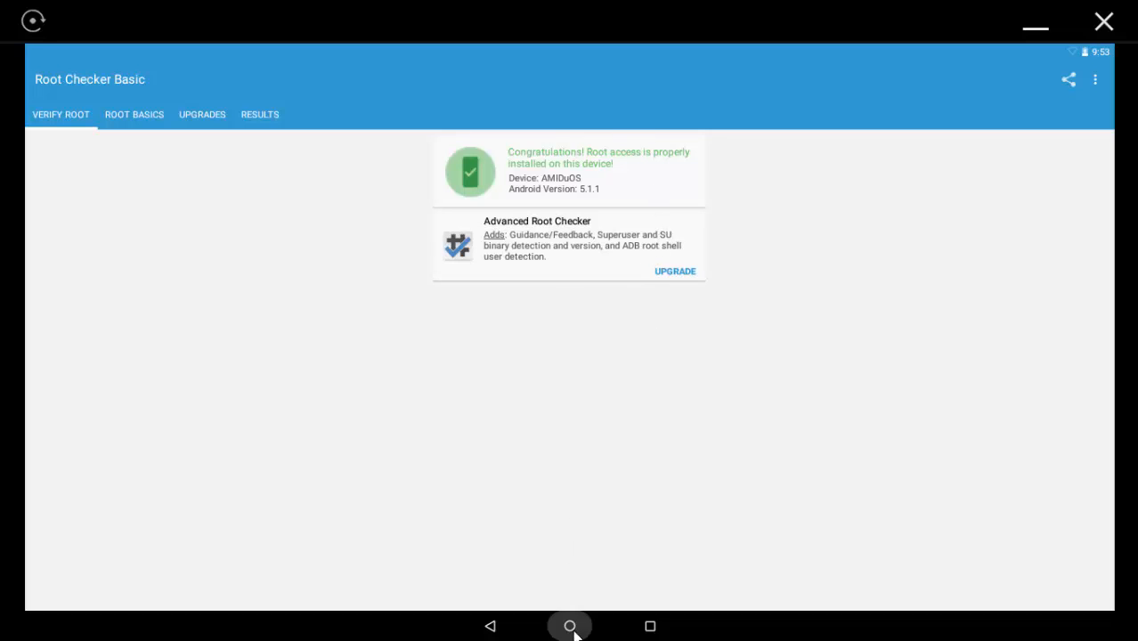
left_click(570, 627)
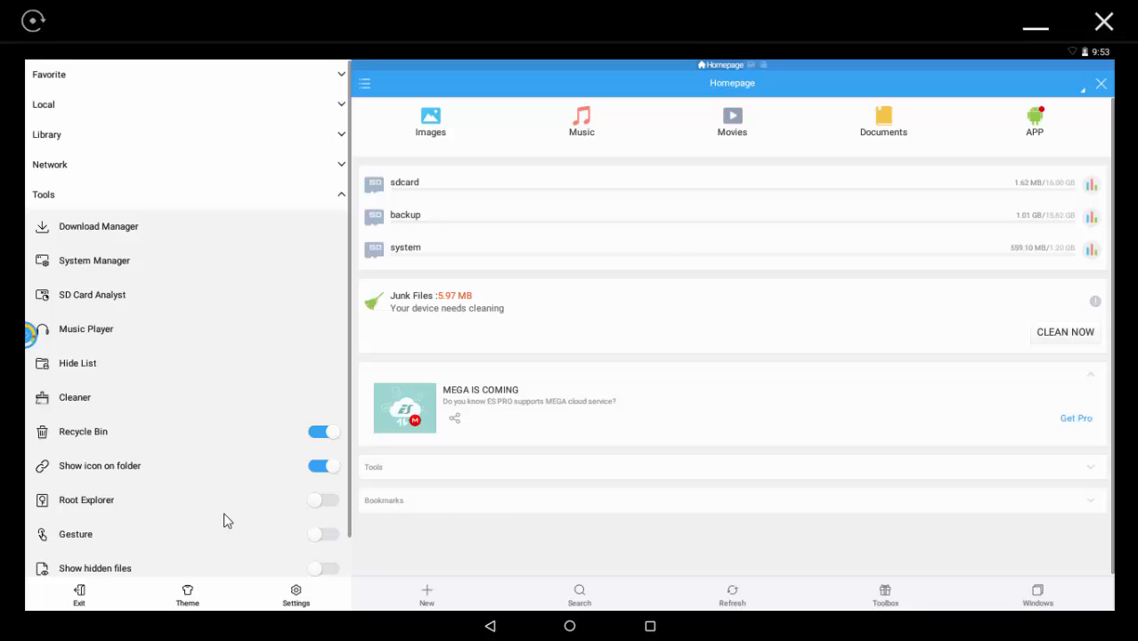
Switch on Root Explorer in ES File Explorer's Tools sidebar and return home.
left_click(324, 499)
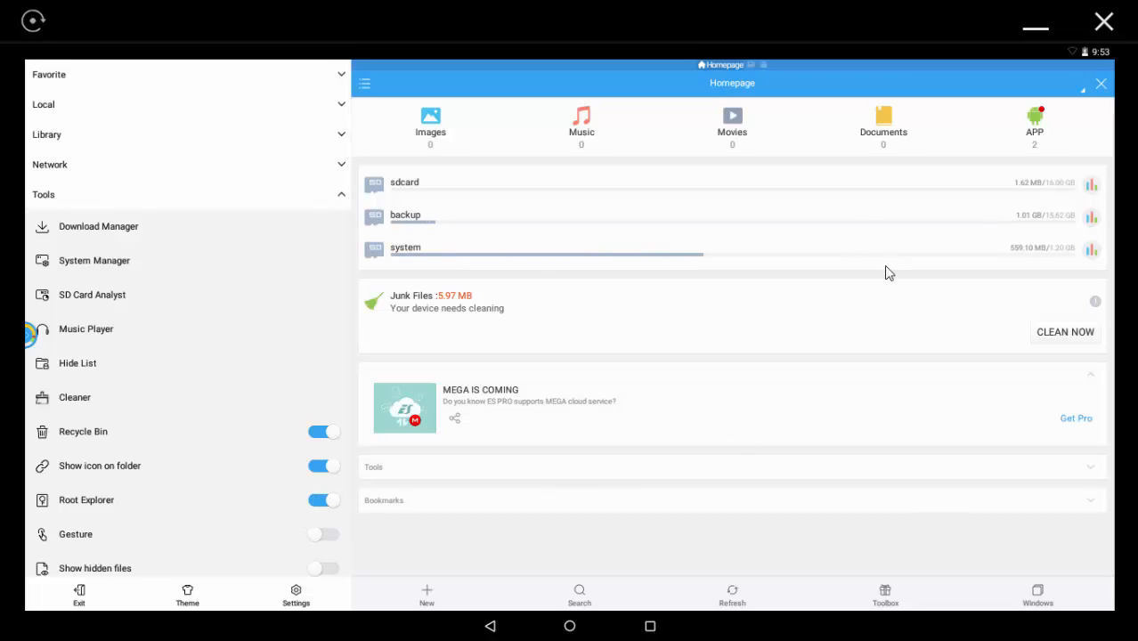
mouse_move(579, 632)
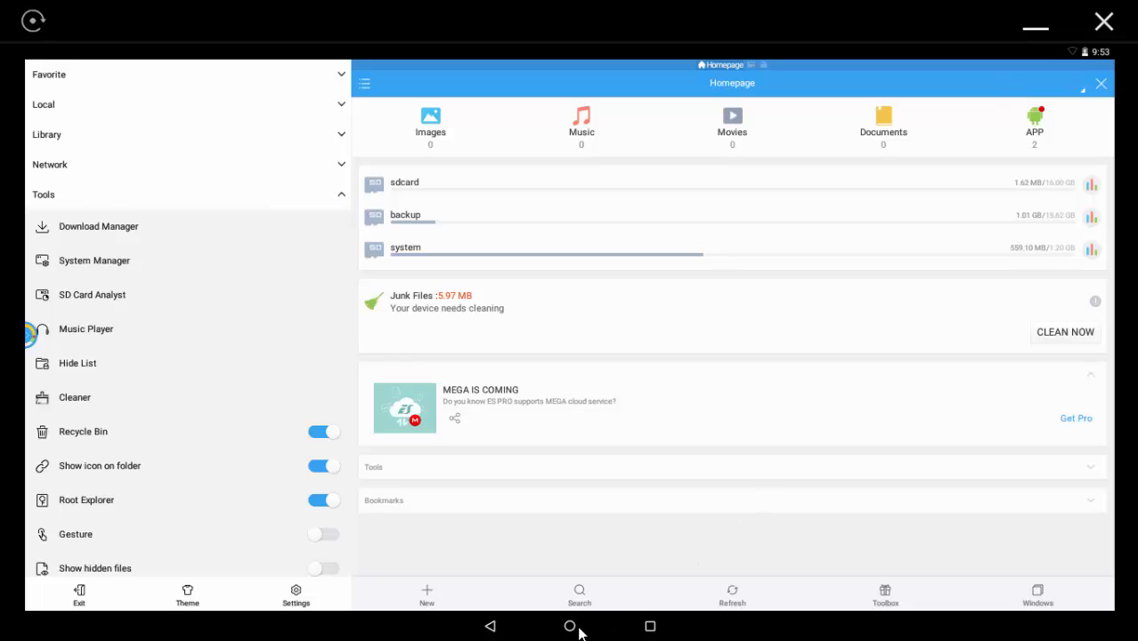
left_click(570, 625)
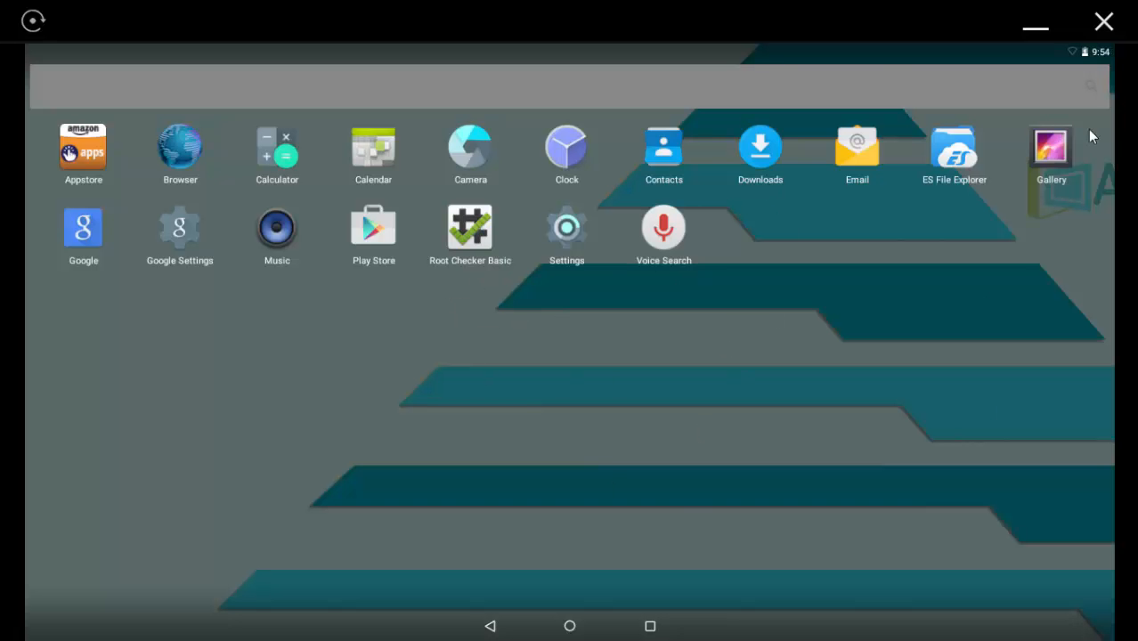